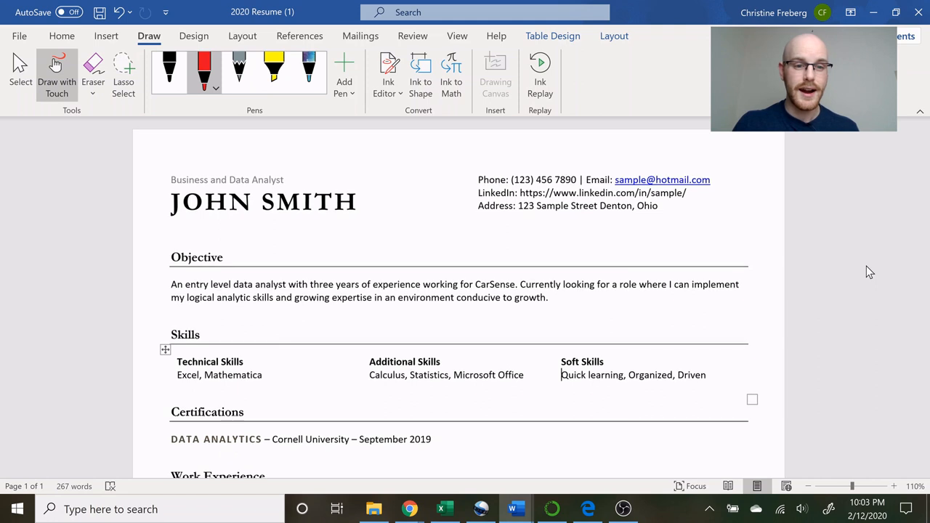
Draw a red ink bracket to the left of the Objective paragraph.
scroll(up, 3)
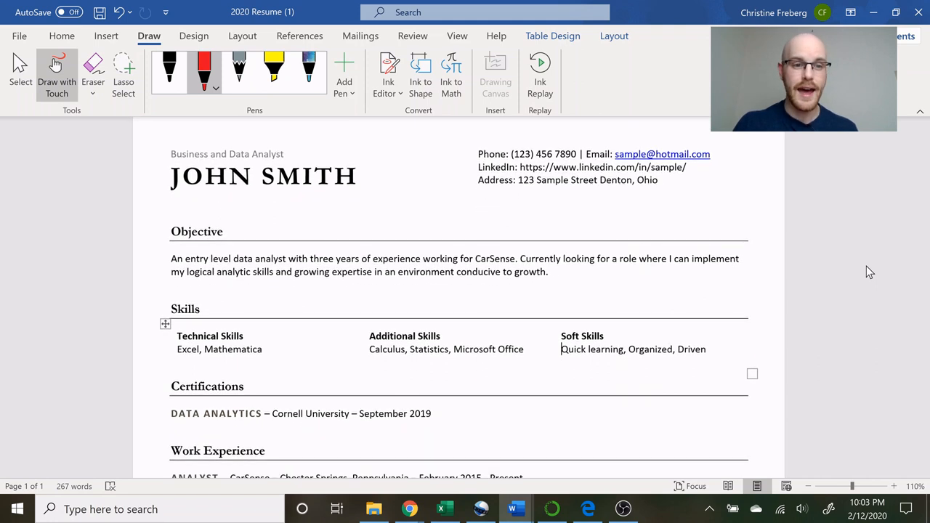
scroll(up, 3)
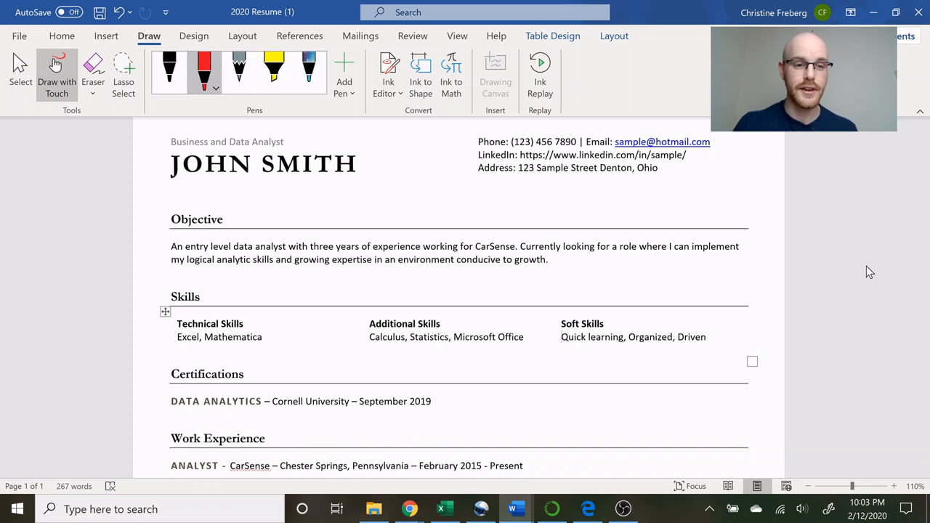
scroll(down, 3)
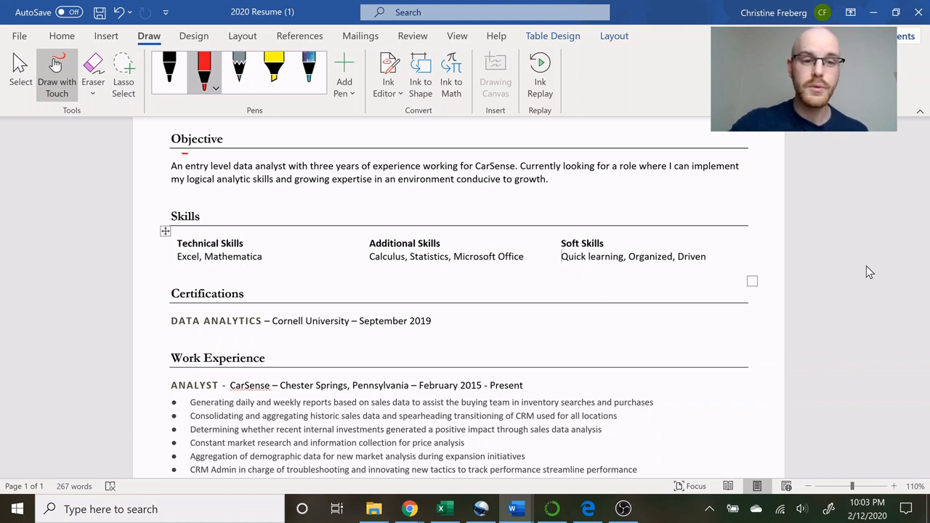
drag(167, 156, 170, 196)
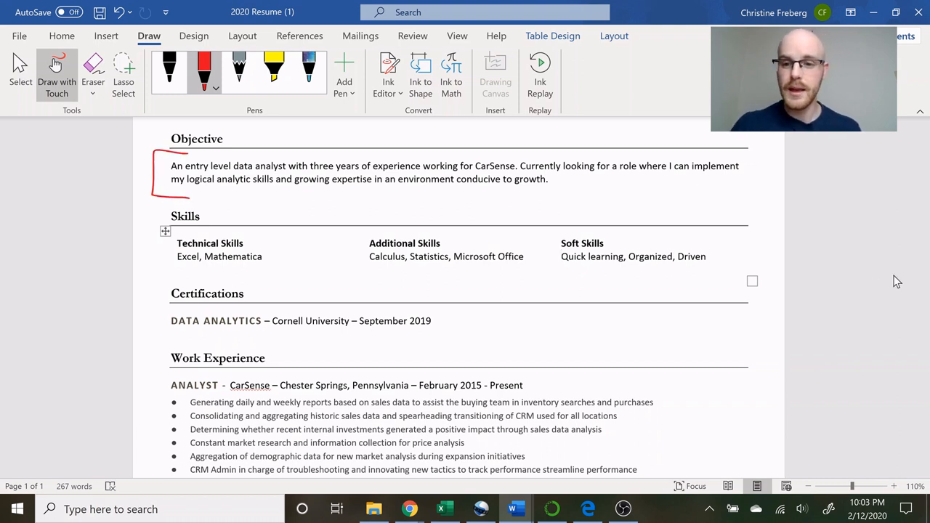
Scroll down and bracket the Technical Skills entries in red.
scroll(down, 3)
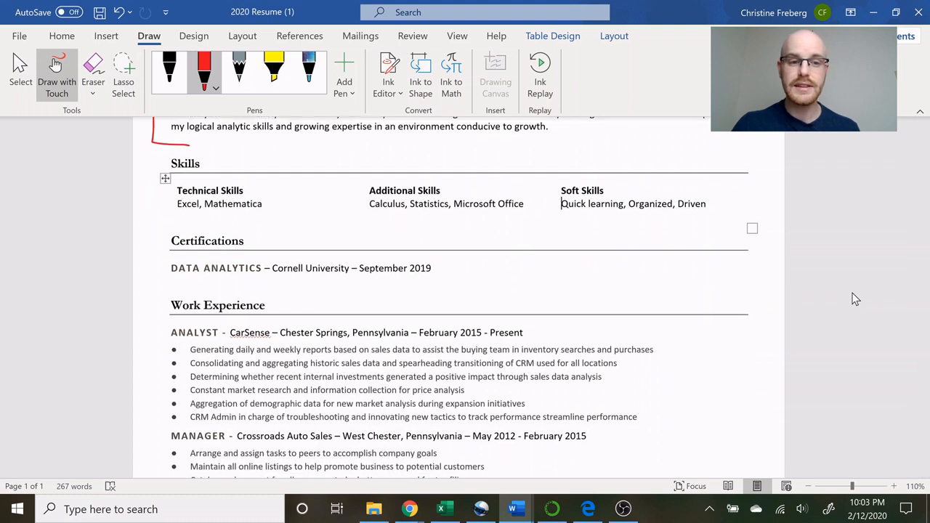
scroll(down, 3)
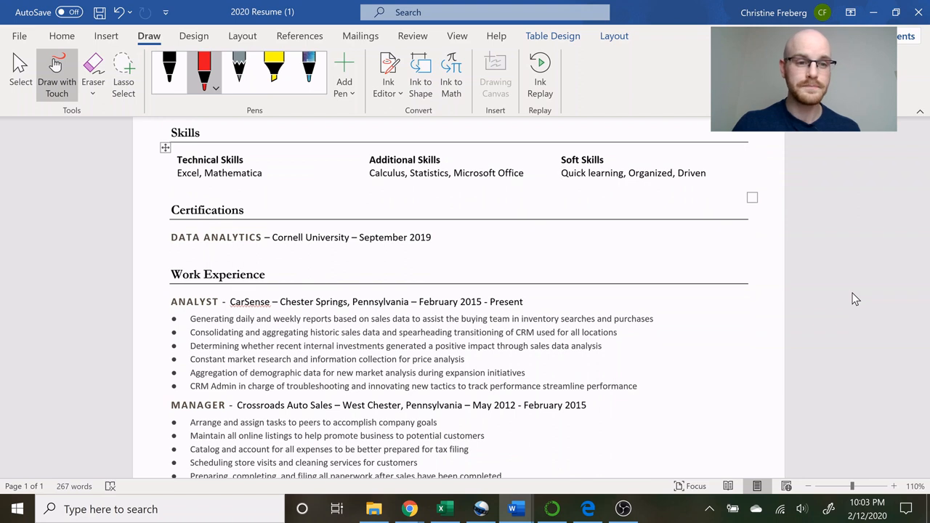
click(561, 172)
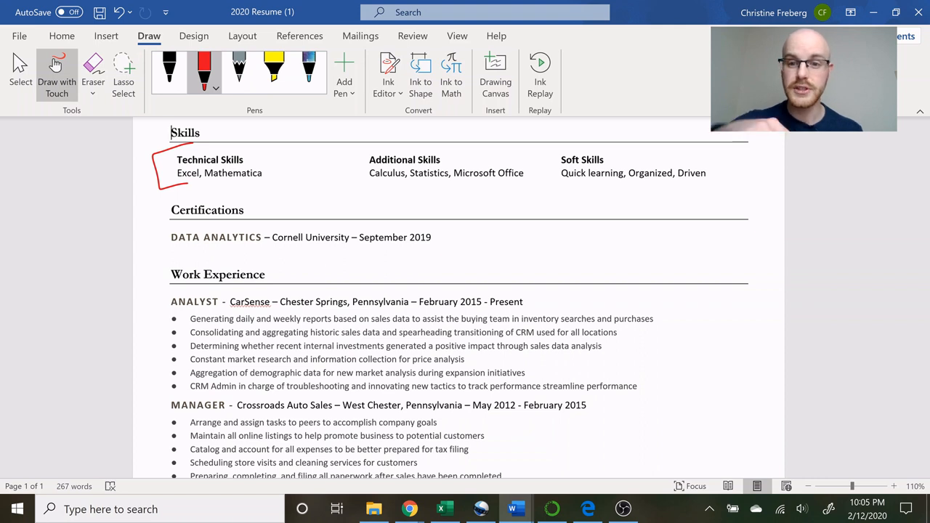
Underline 'Statistics' in red and draw a box around the Soft Skills column.
drag(411, 184, 439, 183)
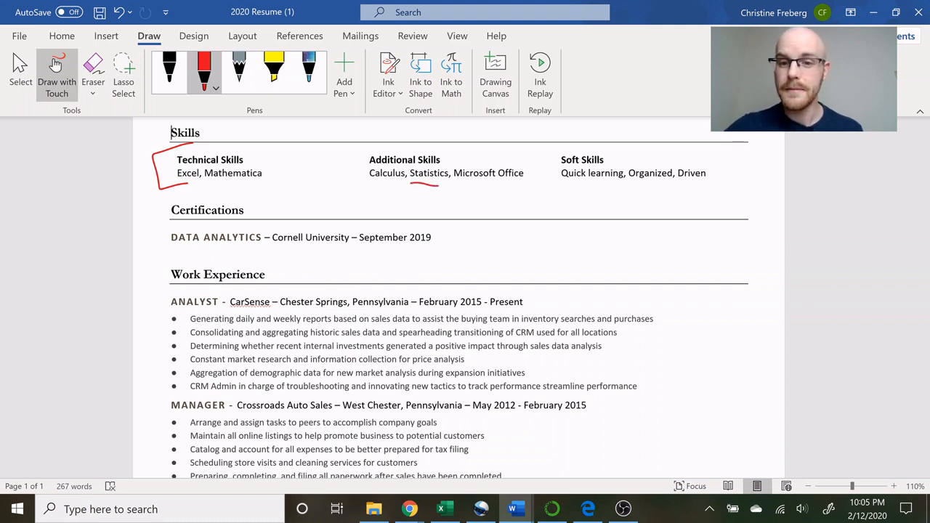
drag(549, 152, 727, 210)
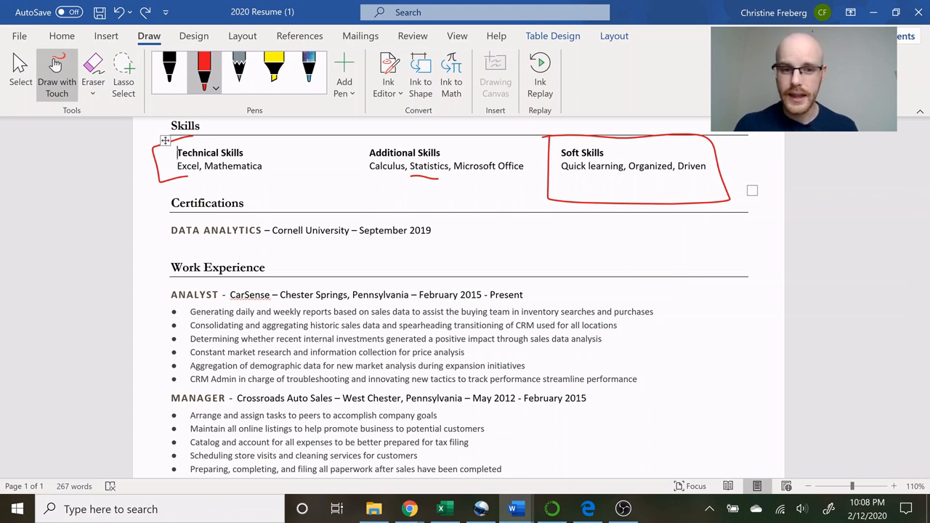
scroll(down, 3)
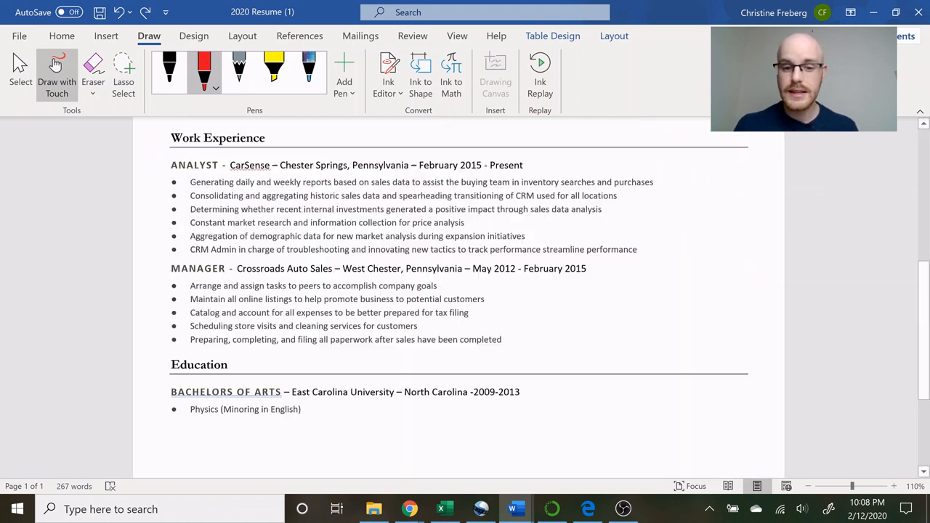
scroll(up, 3)
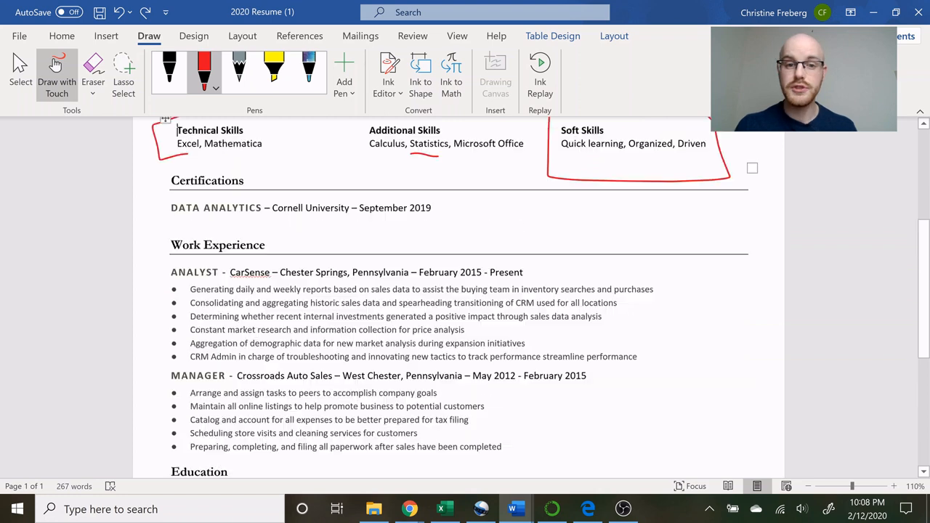
scroll(up, 3)
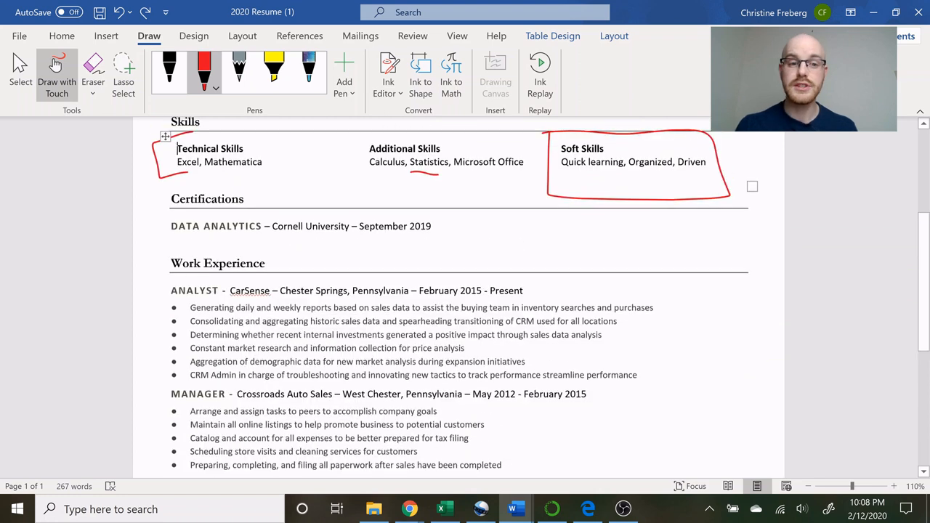
scroll(down, 3)
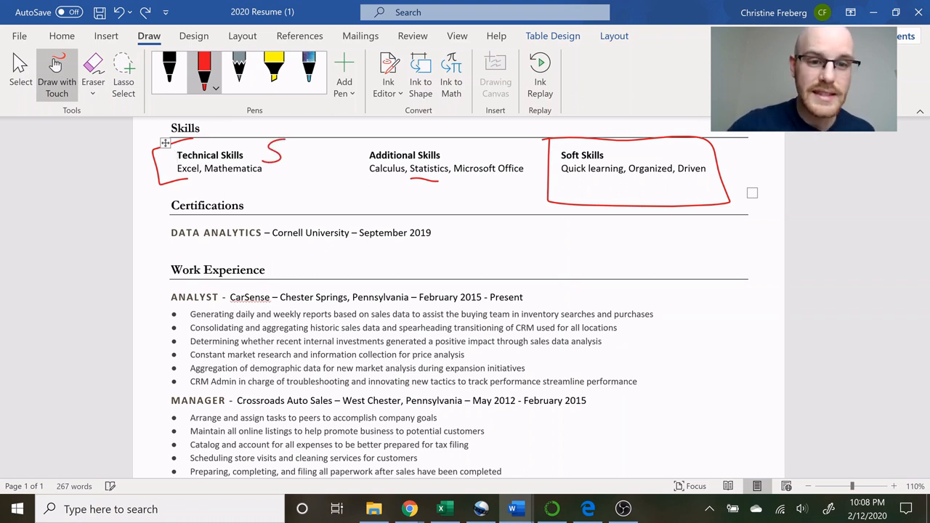
Handwrite 'SQL', then 'Python R' below it, in red beside Technical Skills.
drag(272, 152, 323, 156)
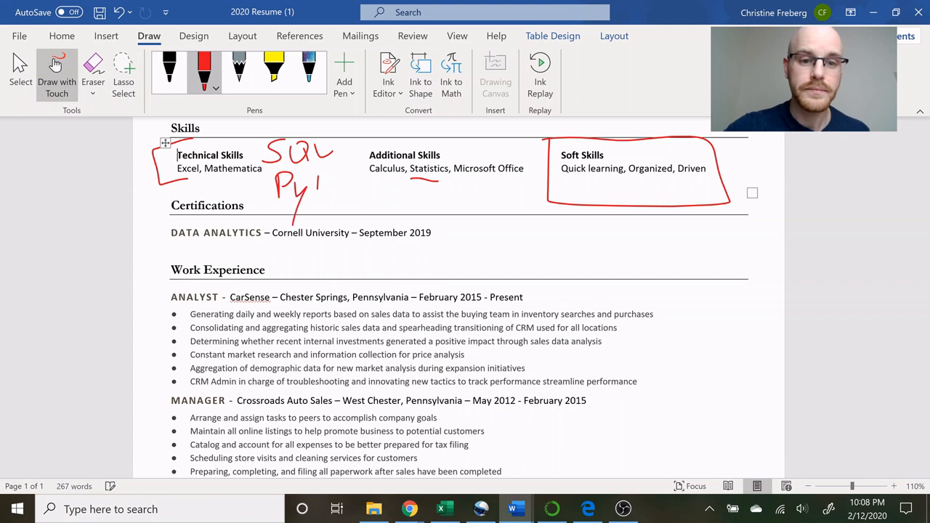
drag(305, 185, 360, 193)
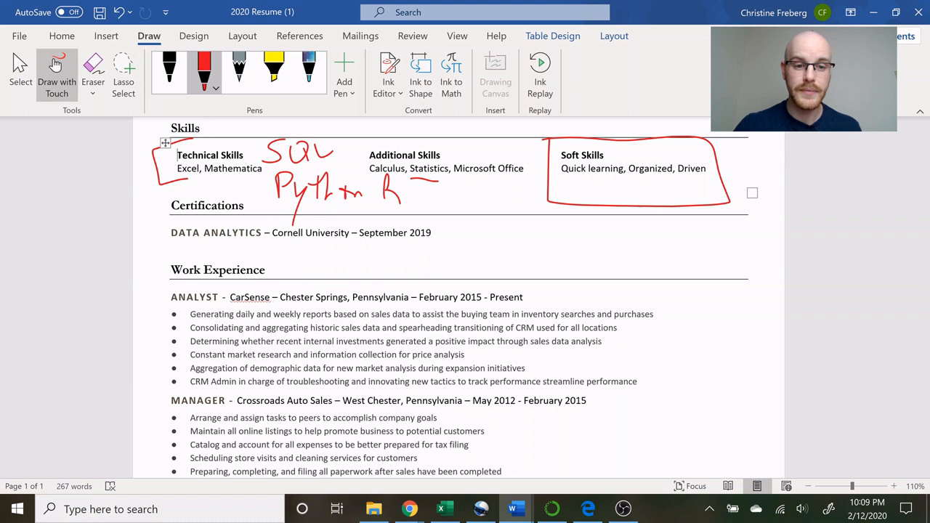
scroll(down, 3)
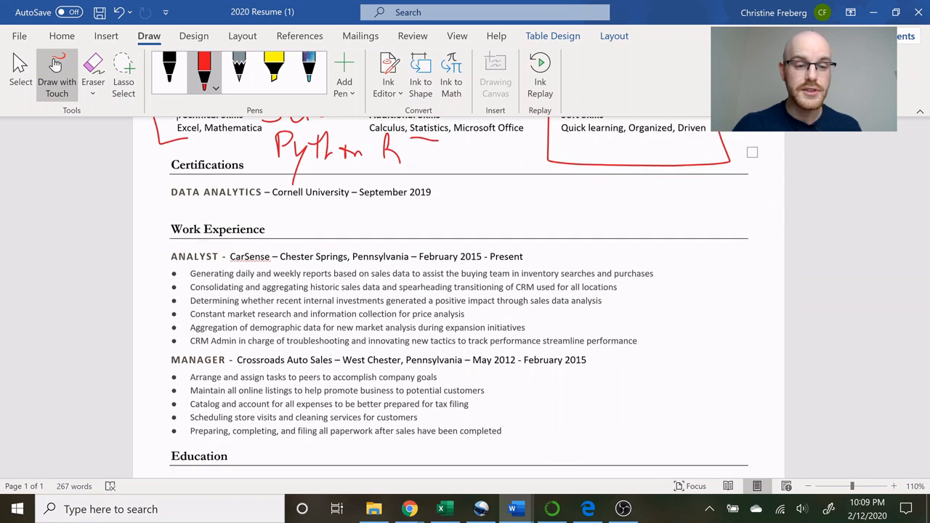
scroll(down, 3)
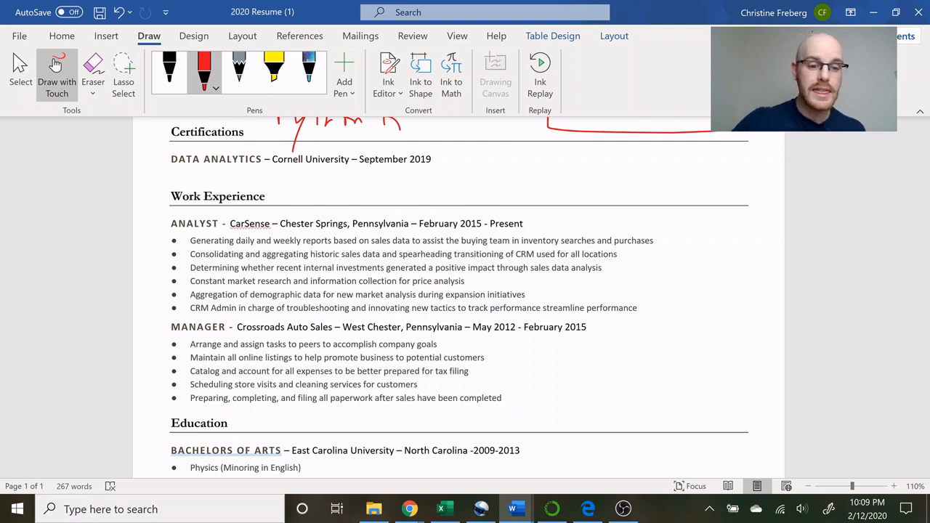
Draw one long red arrow down the left margin from Work Experience past Education.
drag(166, 145, 152, 421)
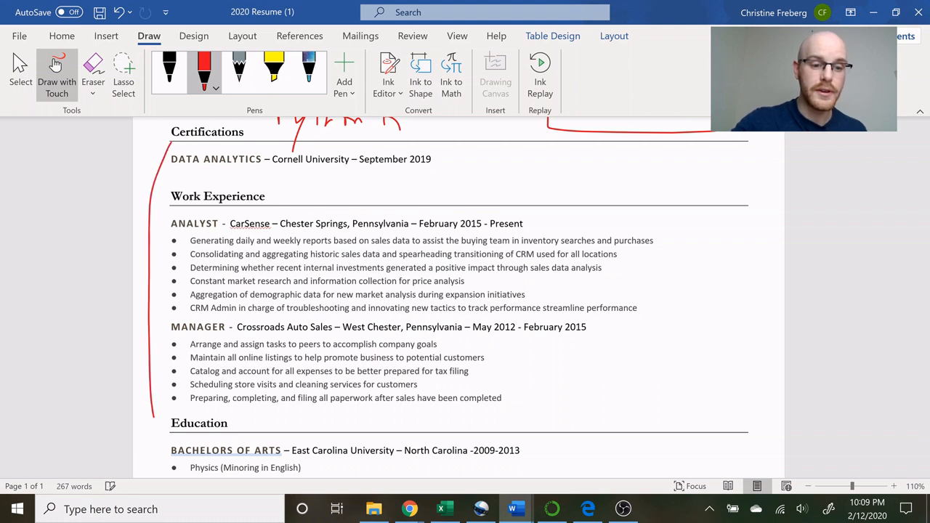
scroll(down, 3)
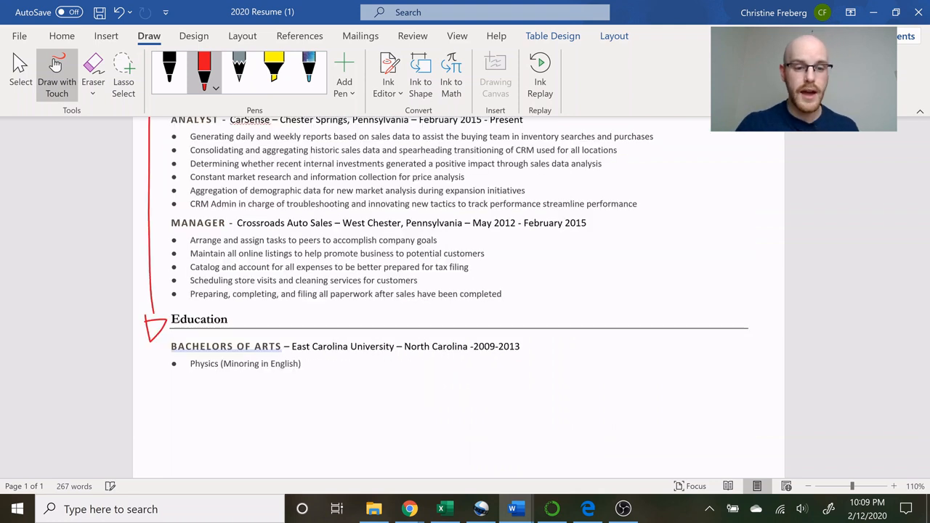
scroll(down, 3)
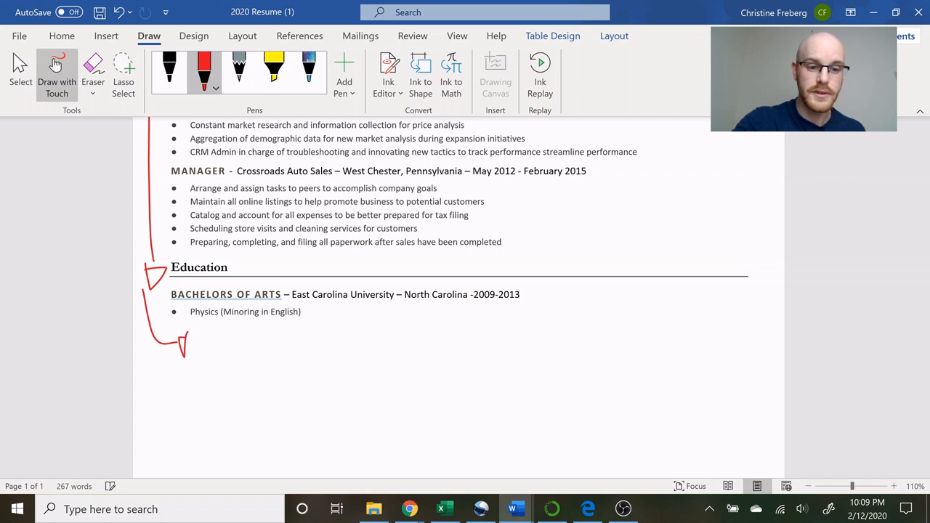
scroll(up, 3)
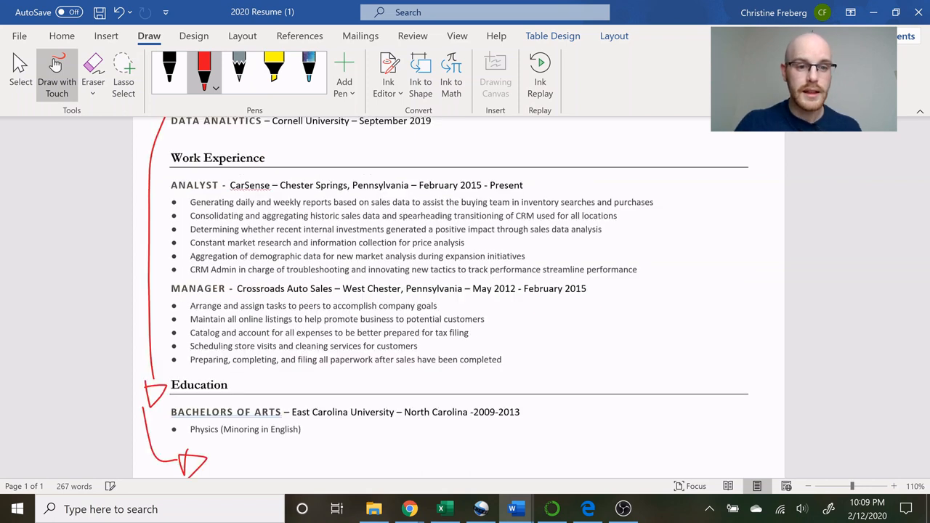
scroll(up, 3)
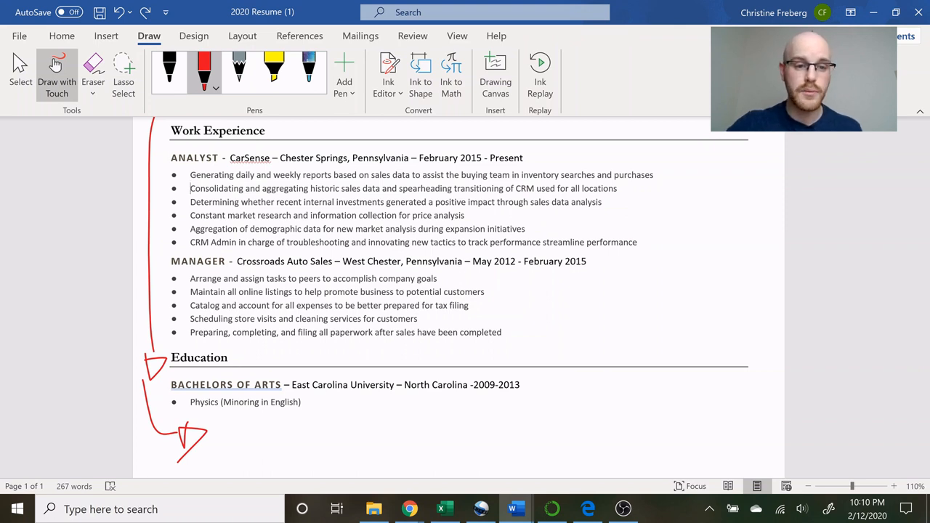
Circle 'aggregating' and 'CRM' in the Analyst bullet and handwrite 'CRM' beside Technical Skills.
drag(509, 193, 537, 185)
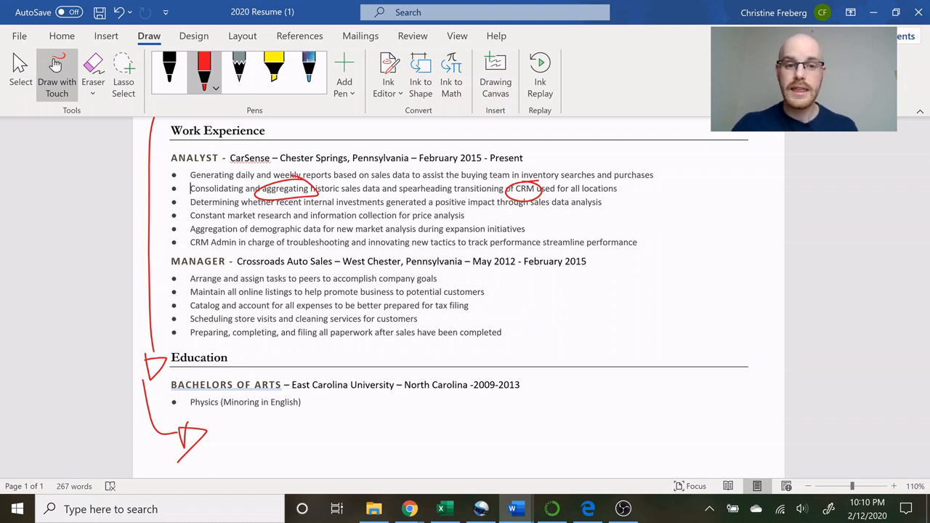
scroll(up, 3)
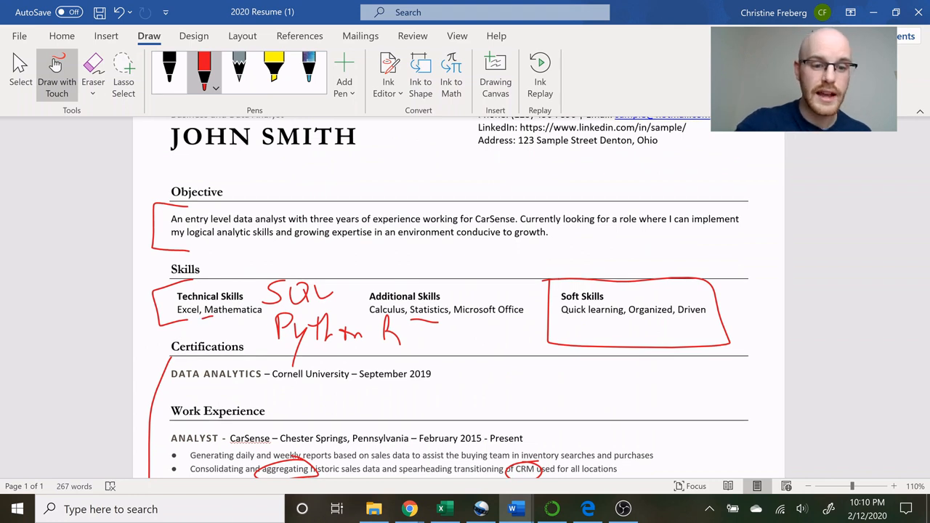
drag(192, 341, 257, 327)
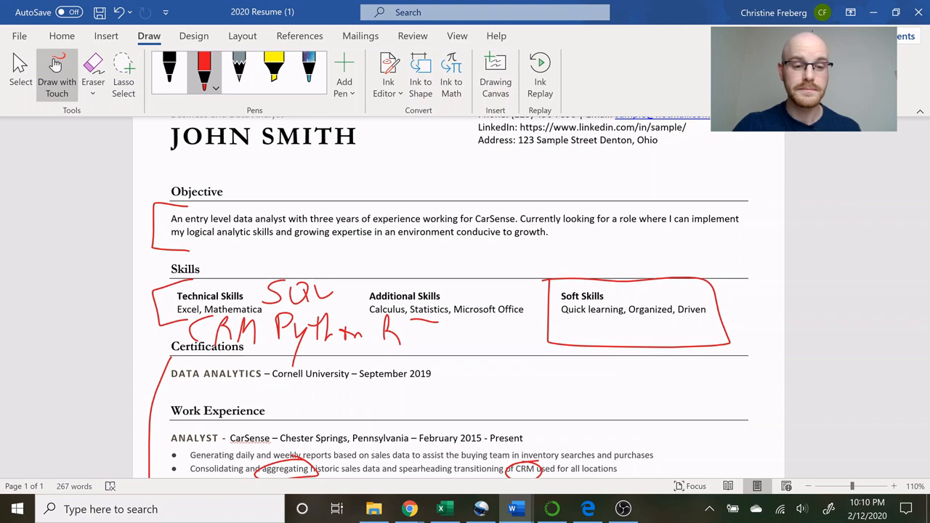
scroll(down, 3)
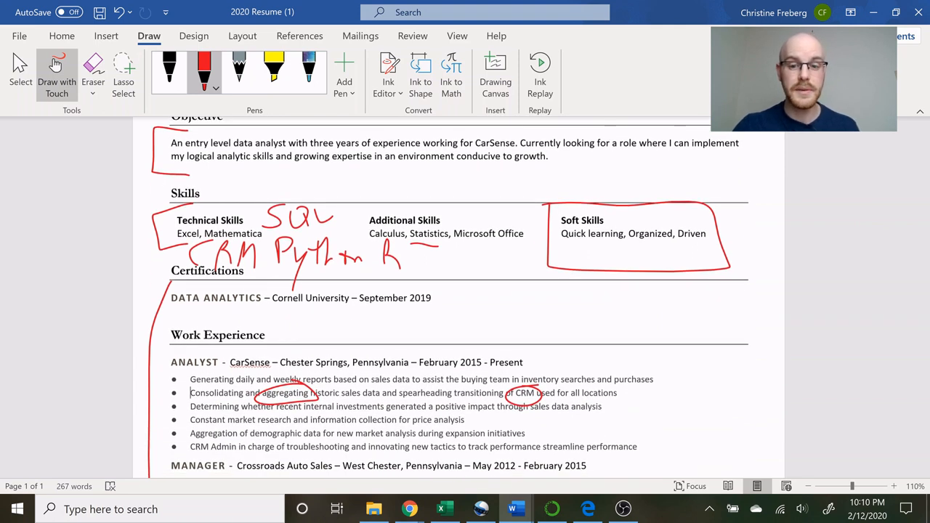
scroll(down, 3)
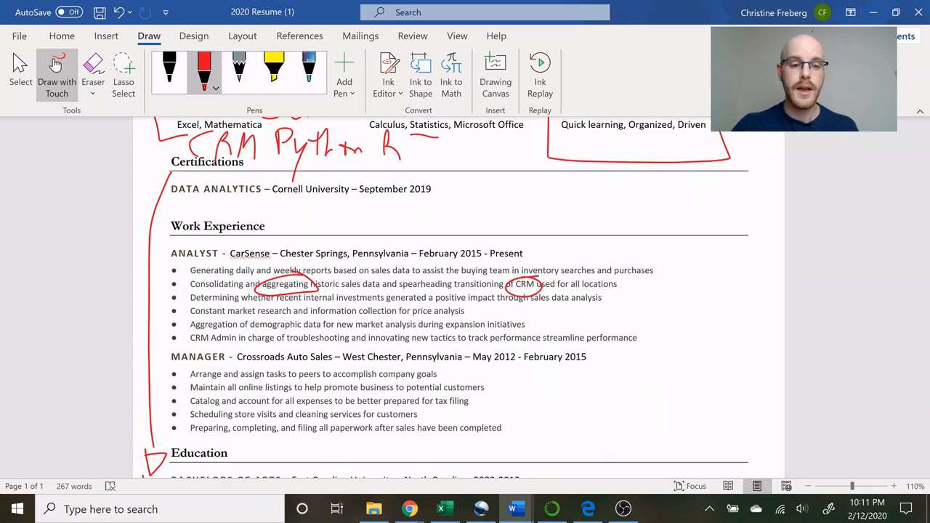
scroll(down, 3)
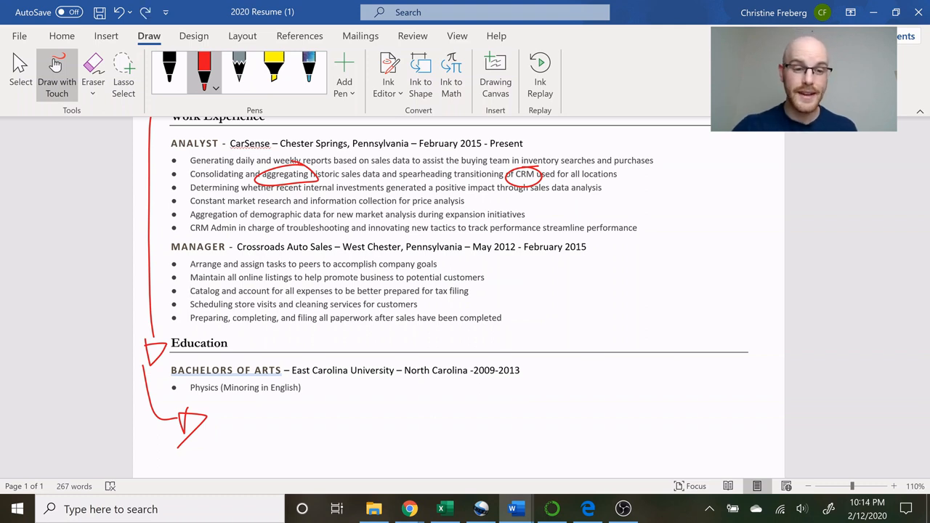
Draw a red bracket to the right of the Crossroads Auto Sales Manager bullets.
drag(526, 258, 530, 316)
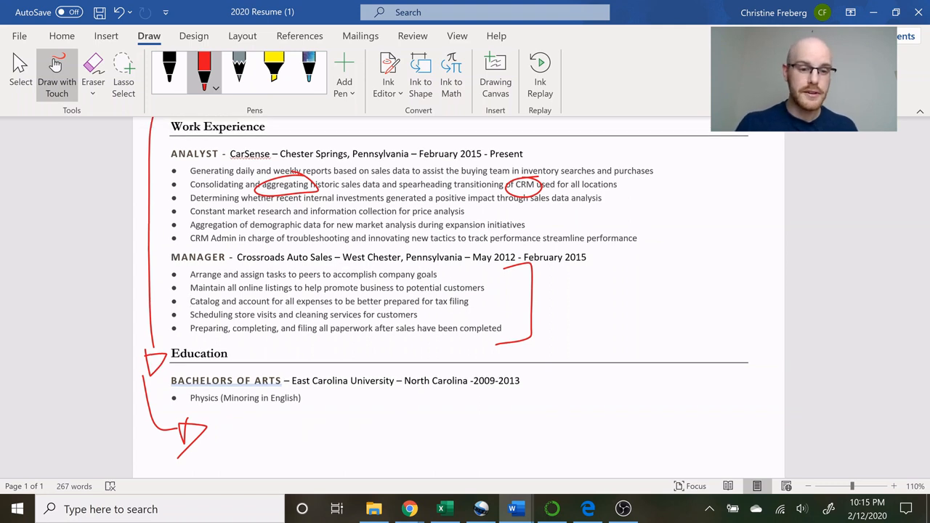
scroll(down, 3)
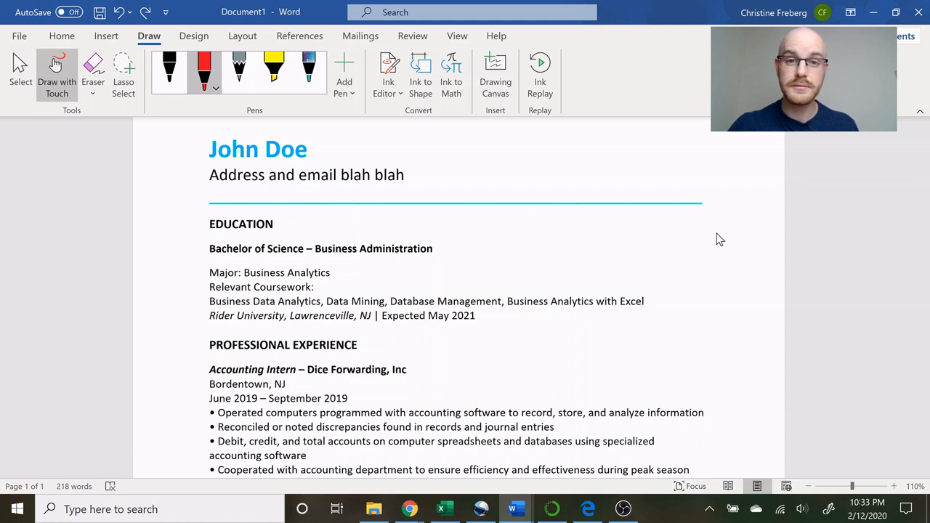
Tick the Business Analytics major and underline 'Expected May 2021' in red.
scroll(down, 3)
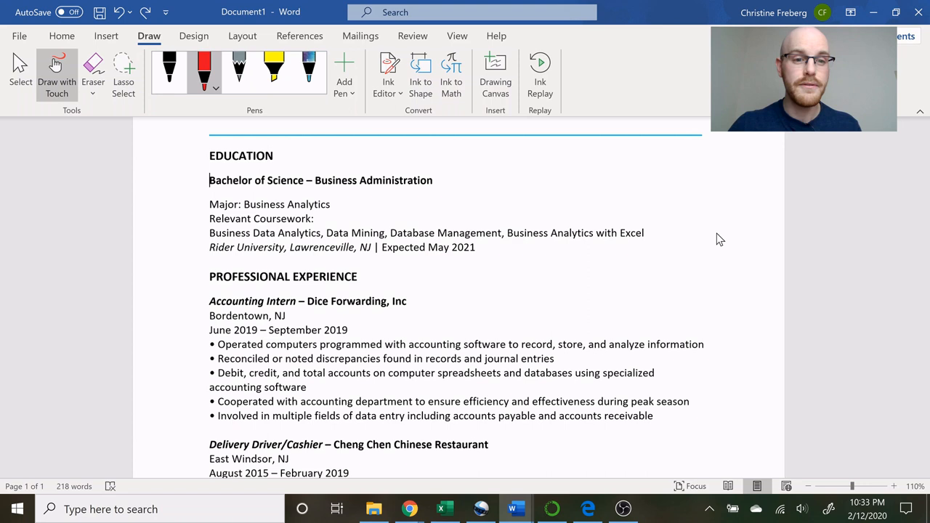
scroll(down, 3)
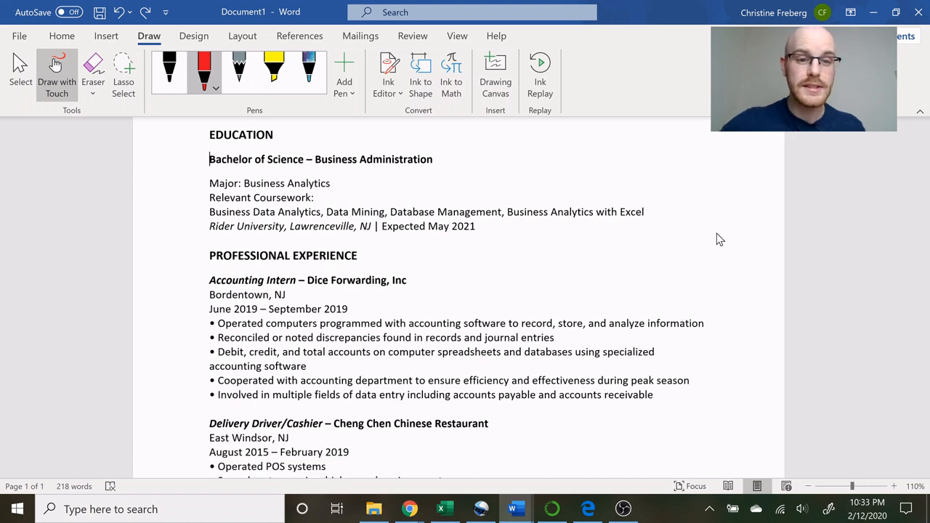
drag(336, 182, 354, 177)
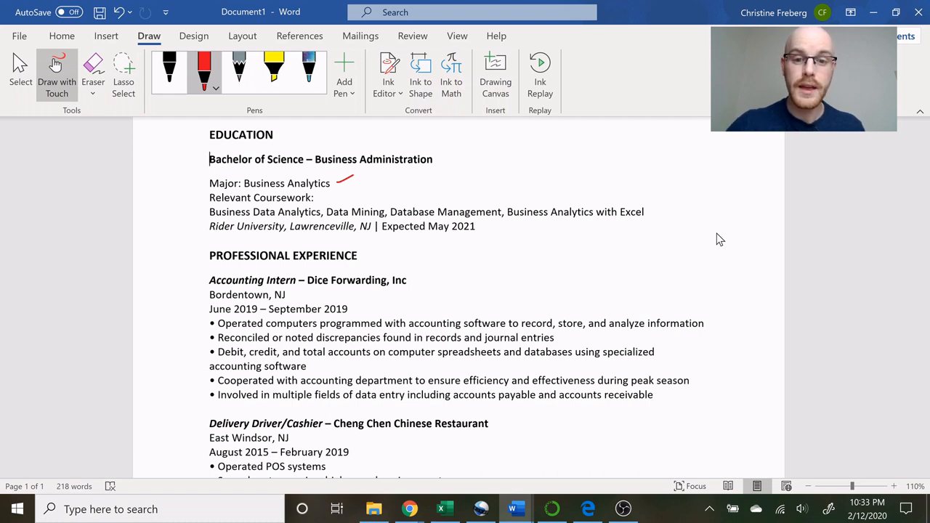
drag(381, 228, 476, 228)
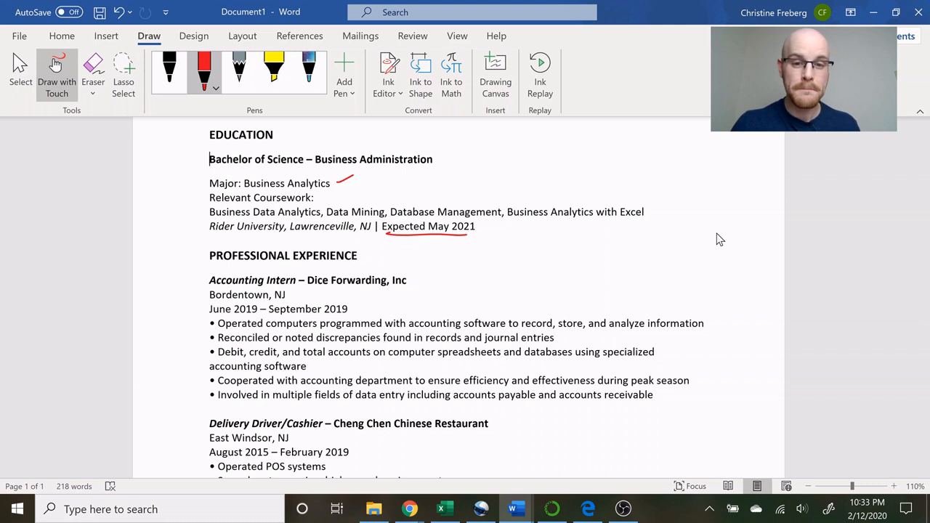
Underline 'spreadsheets', 'databases' and 'data entry' in the work experience bullets.
scroll(down, 3)
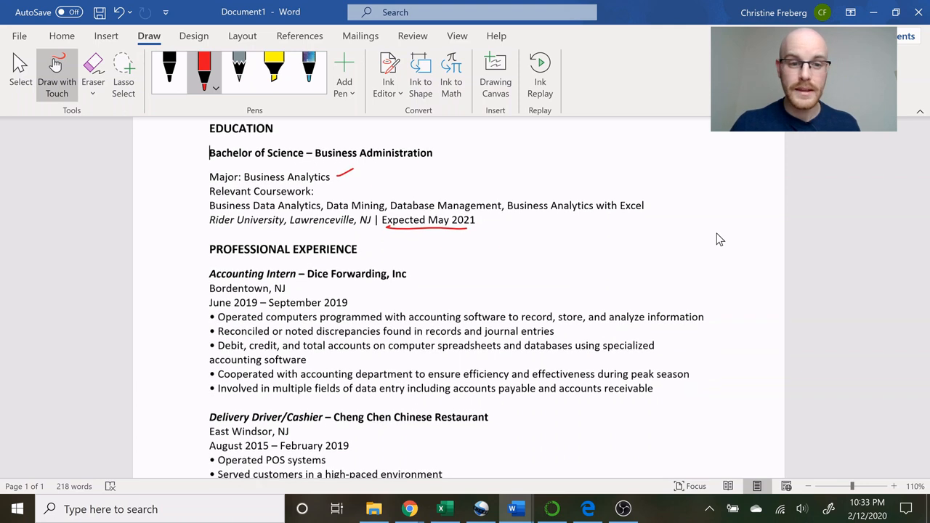
scroll(down, 3)
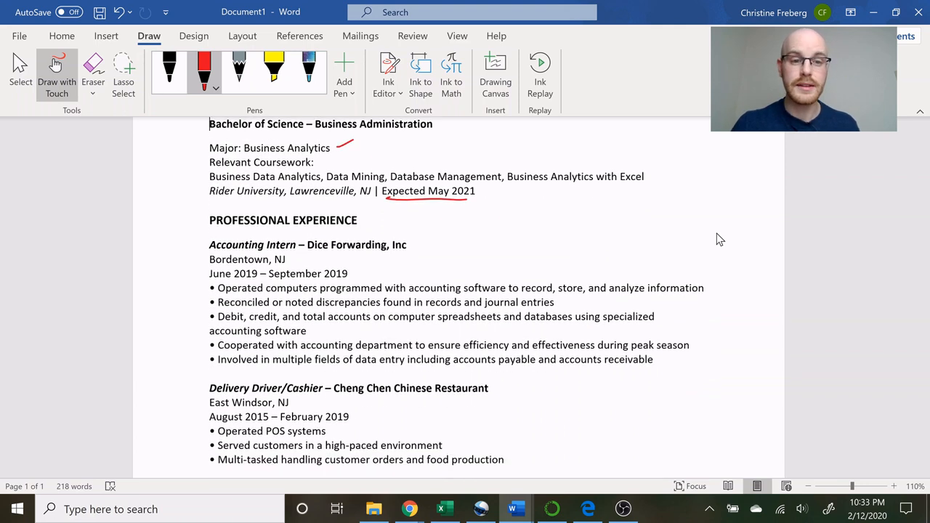
scroll(down, 3)
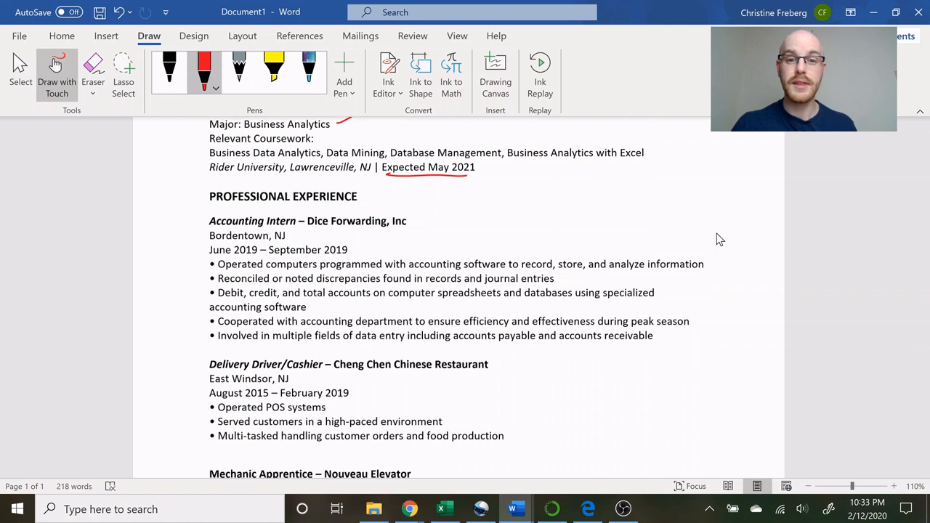
scroll(down, 3)
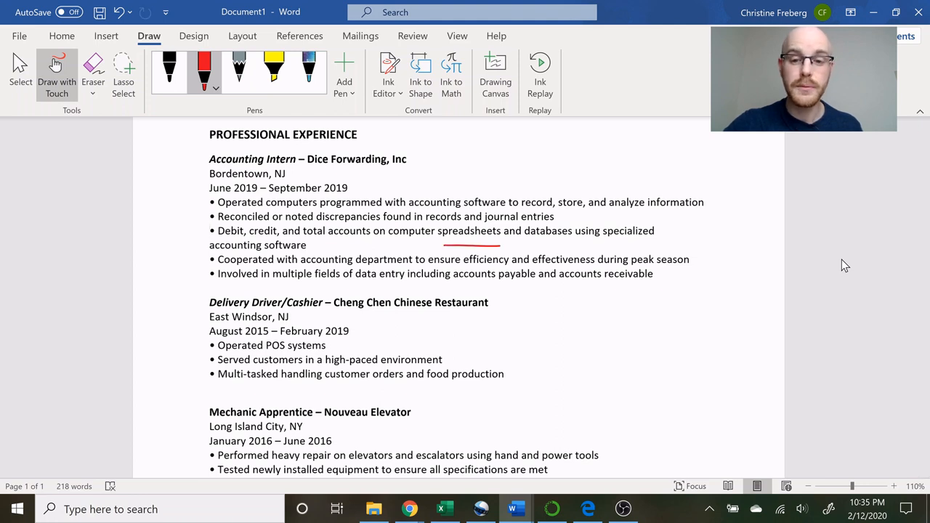
drag(515, 244, 574, 238)
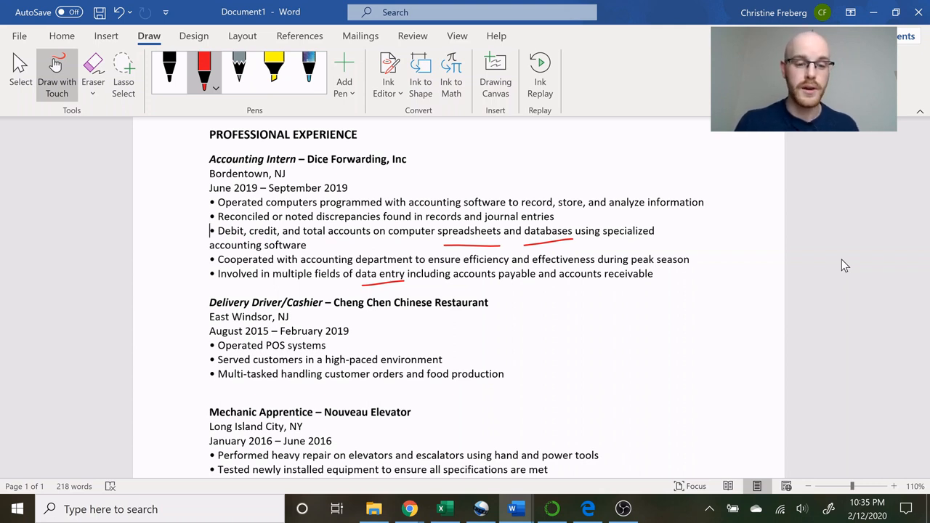
scroll(down, 3)
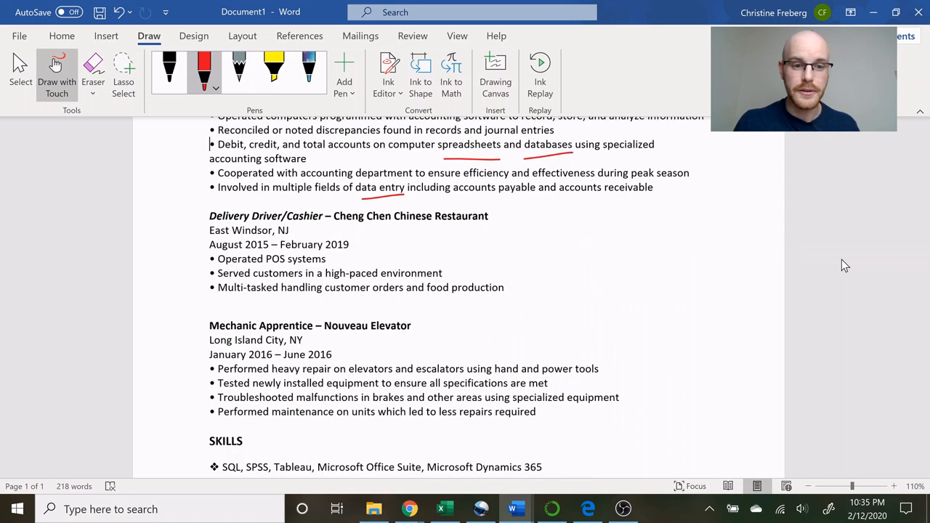
scroll(down, 3)
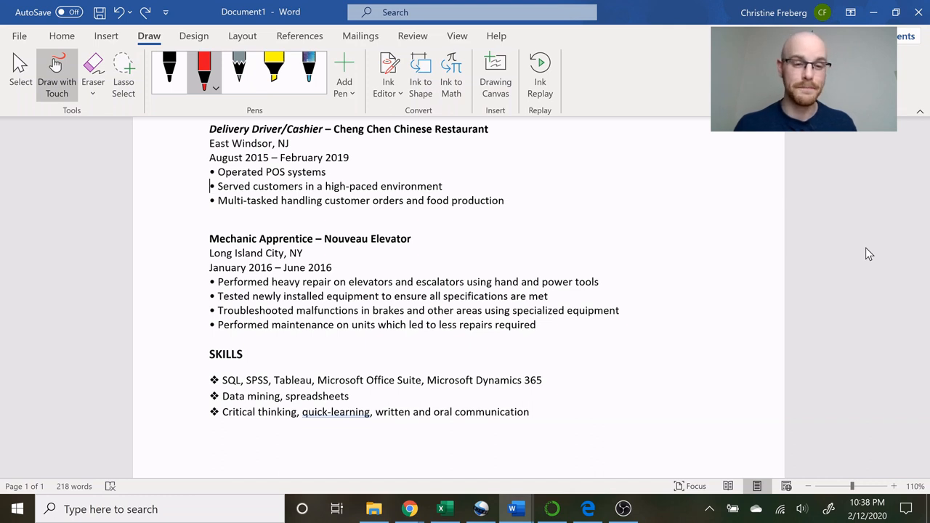
scroll(down, 3)
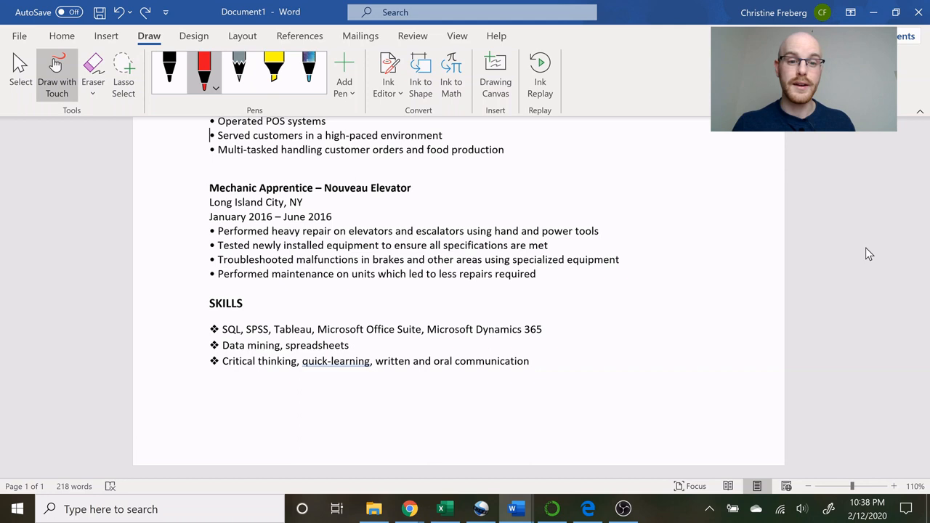
scroll(up, 3)
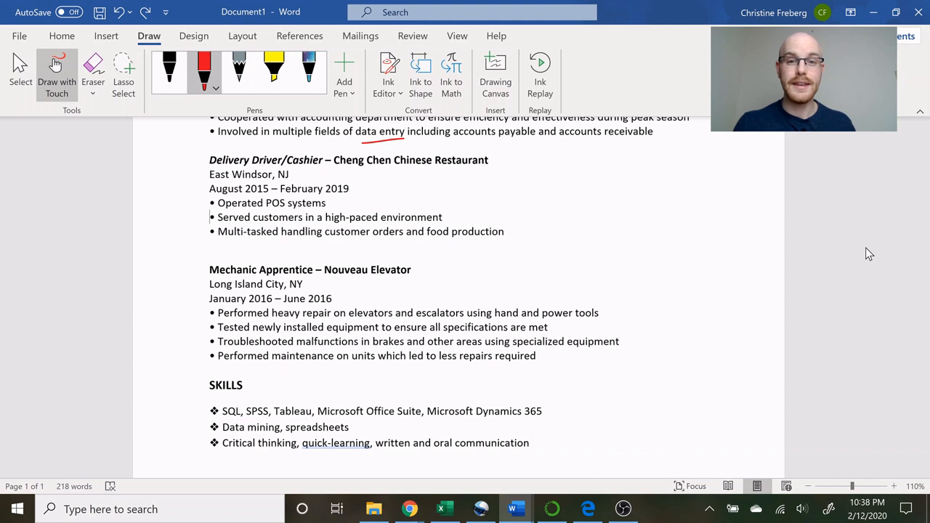
scroll(down, 3)
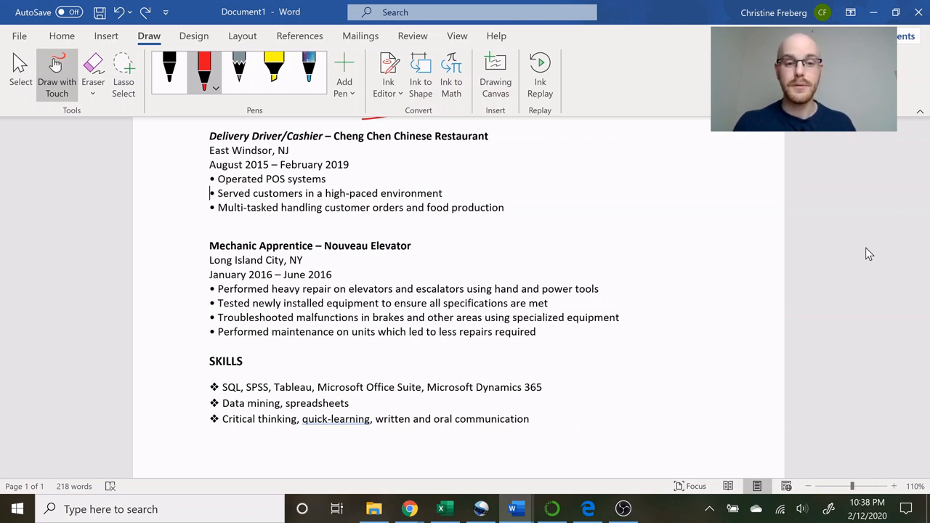
scroll(down, 3)
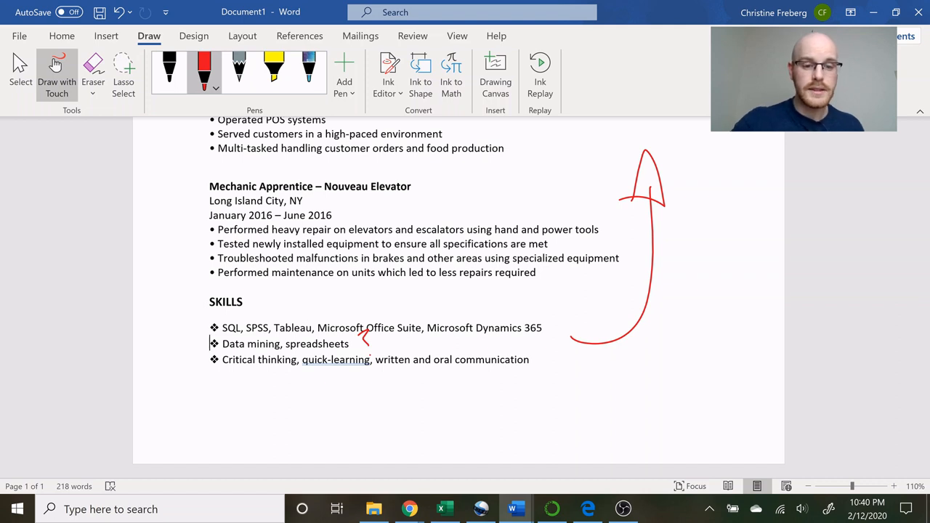
Draw a large red arrow curving up from the Skills section.
drag(222, 371, 356, 375)
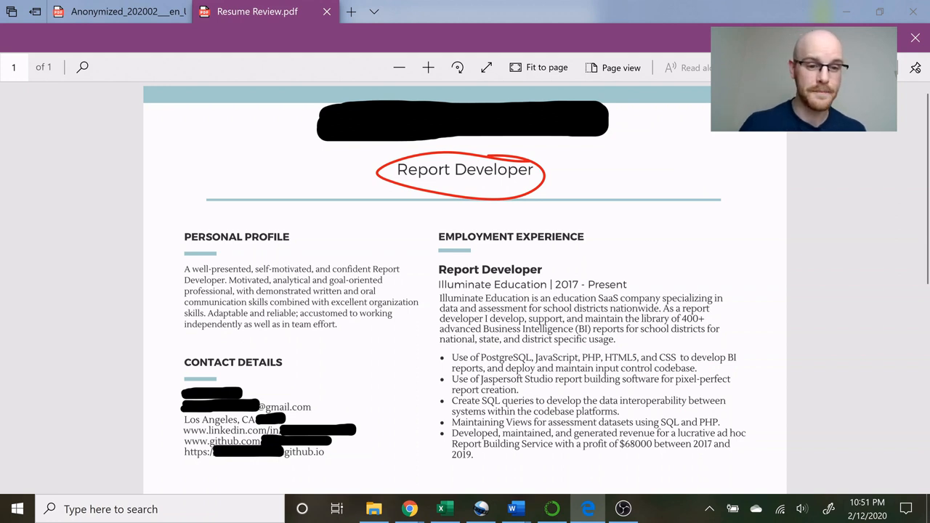
Draw a red bracket beside the whole Personal Profile paragraph in the Edge PDF.
scroll(down, 3)
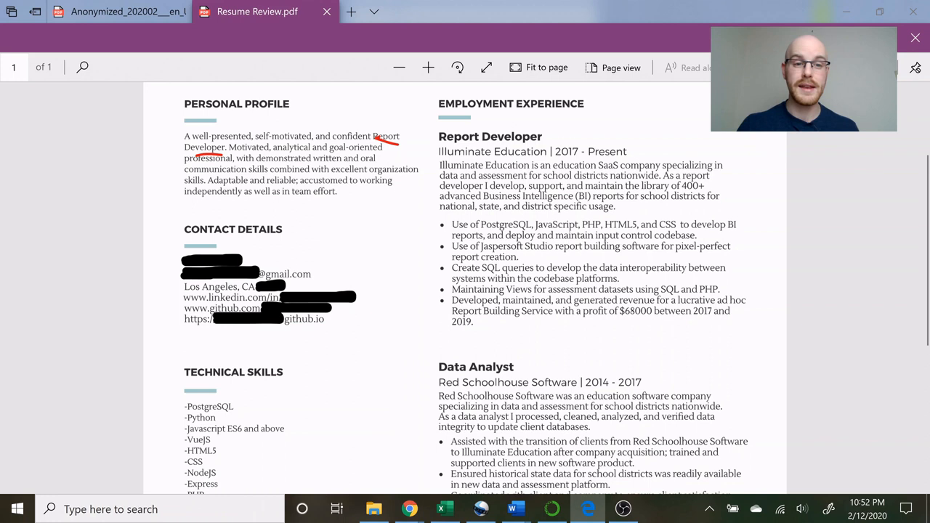
drag(178, 131, 182, 203)
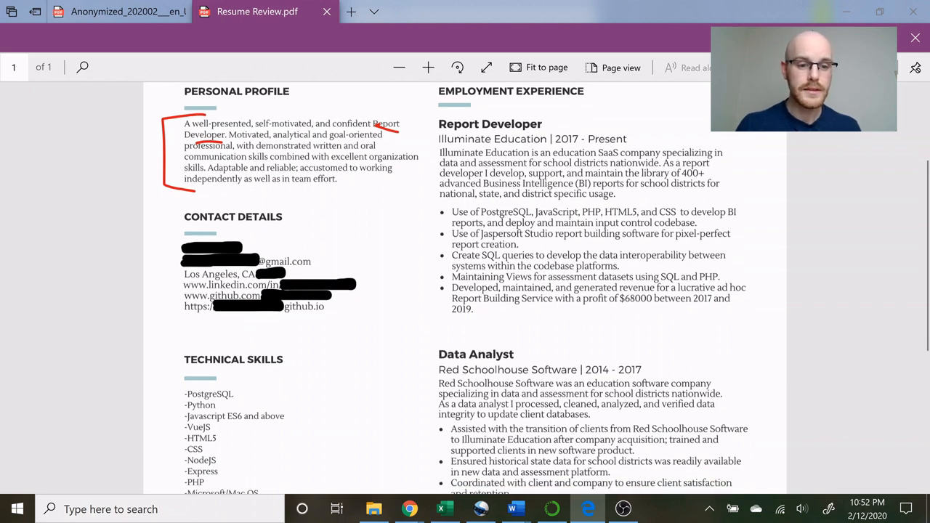
scroll(down, 3)
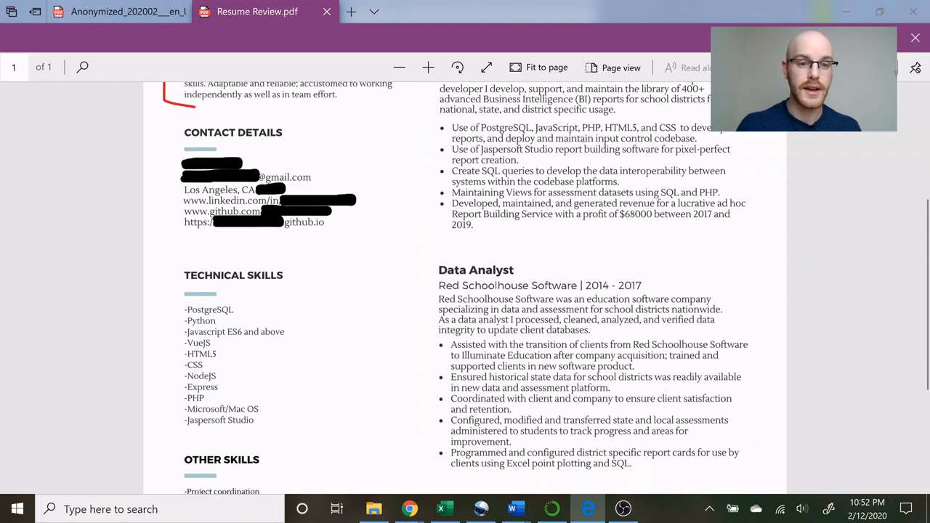
scroll(down, 3)
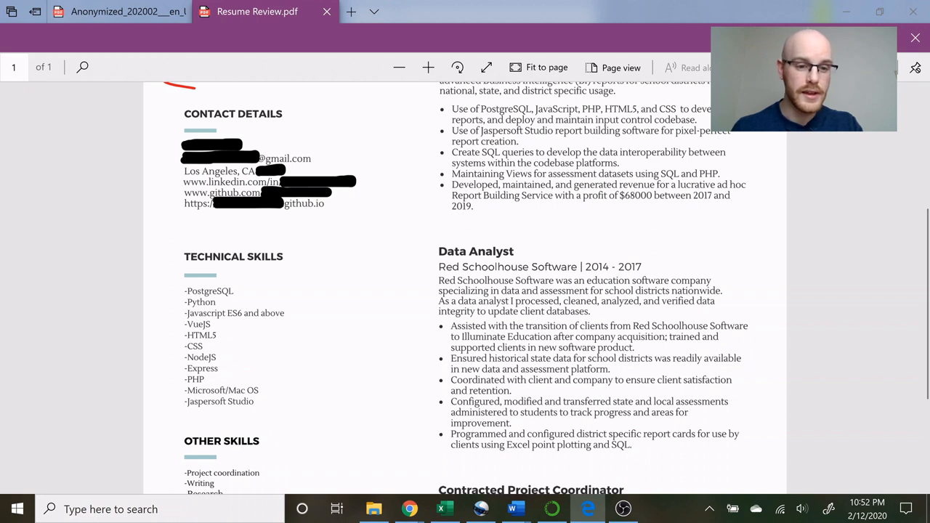
scroll(down, 3)
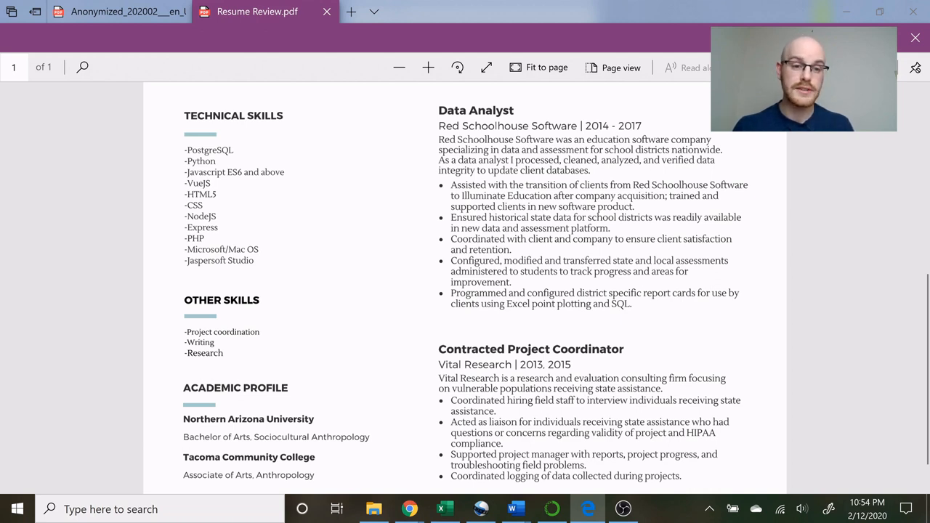
mouse_move(857, 226)
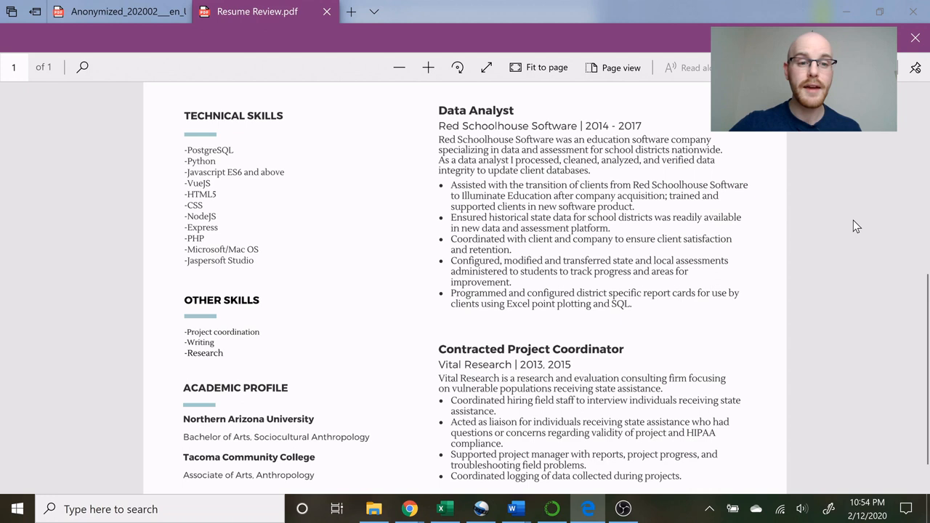
drag(175, 167, 167, 268)
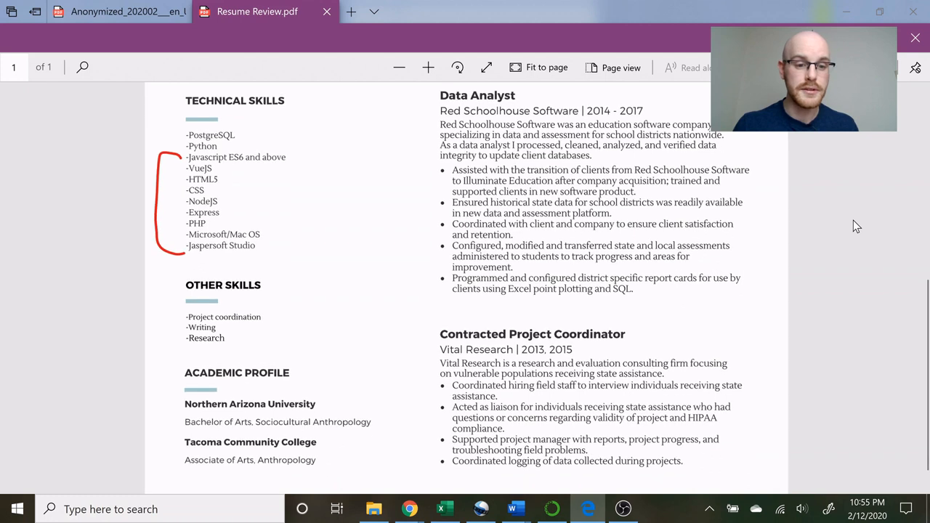
Scroll past the Technical and Other Skills sections and return to the top of the PDF.
scroll(down, 3)
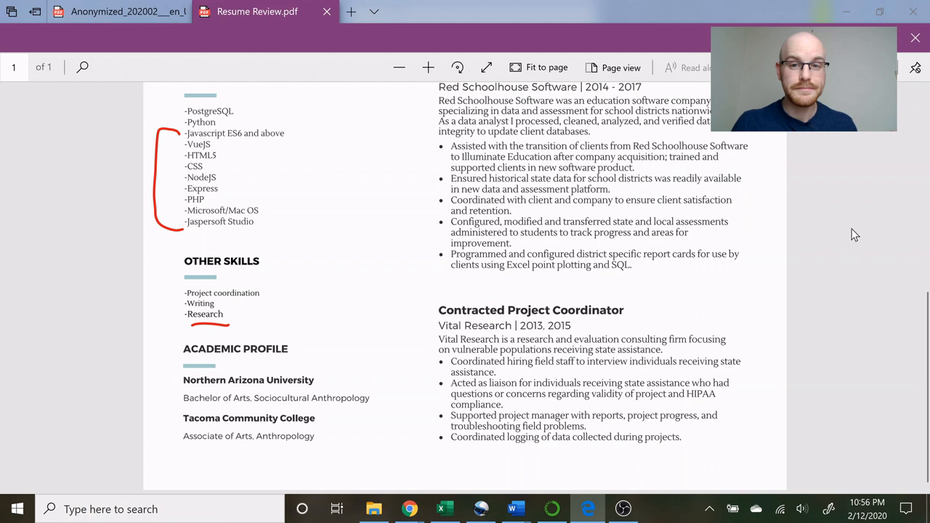
scroll(up, 3)
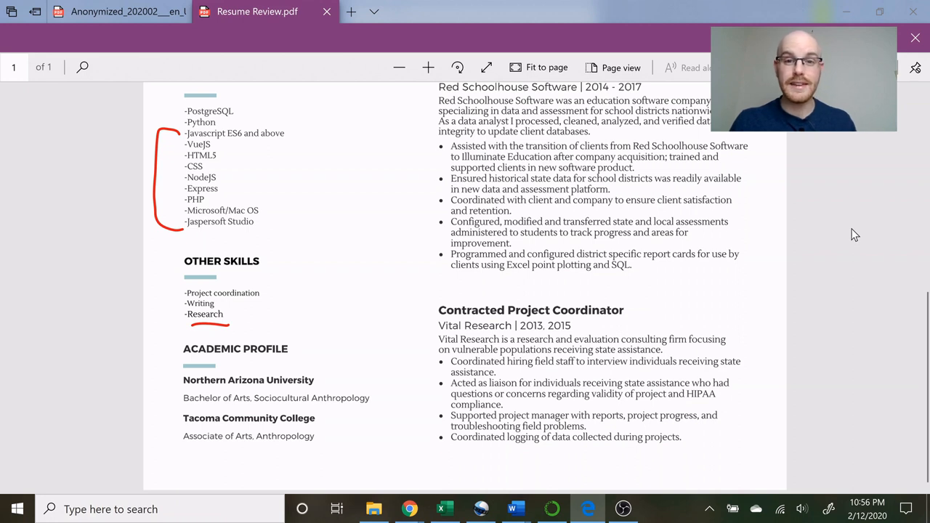
scroll(up, 3)
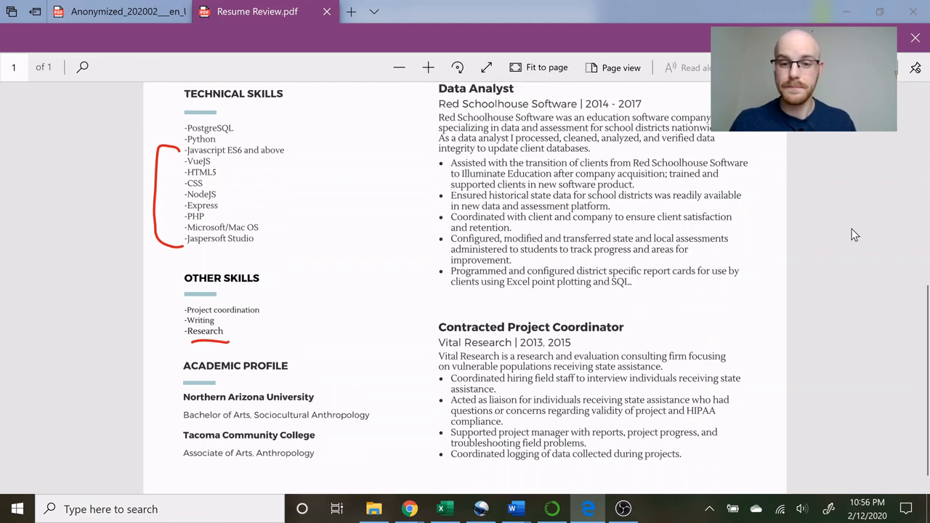
scroll(up, 3)
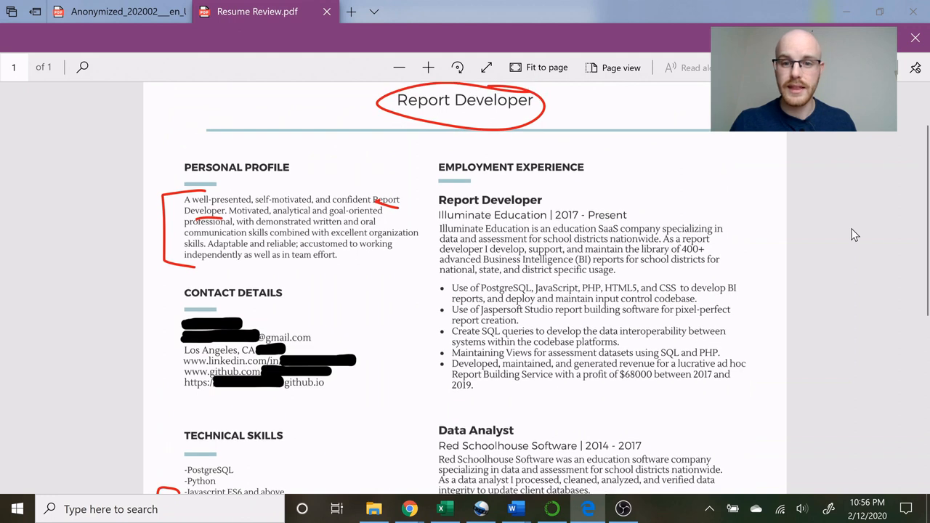
In red ink, underline Business Intelligence, SQL, Views, $68000; circle JavaScript, PHP, HTML5, CSS.
scroll(down, 3)
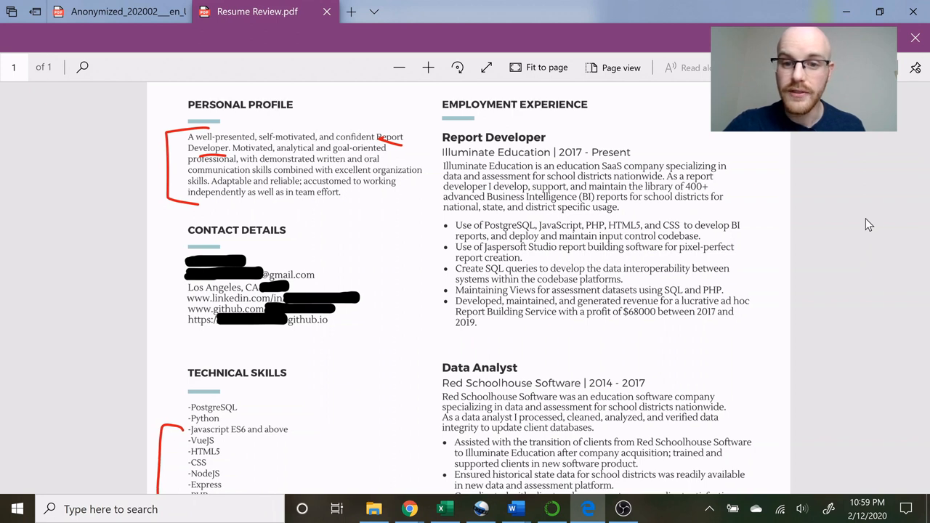
scroll(up, 3)
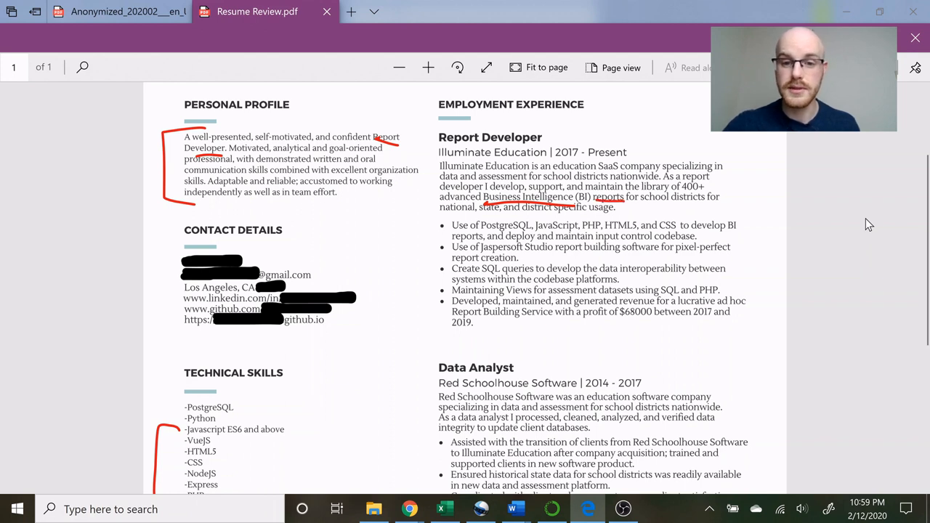
mouse_move(865, 221)
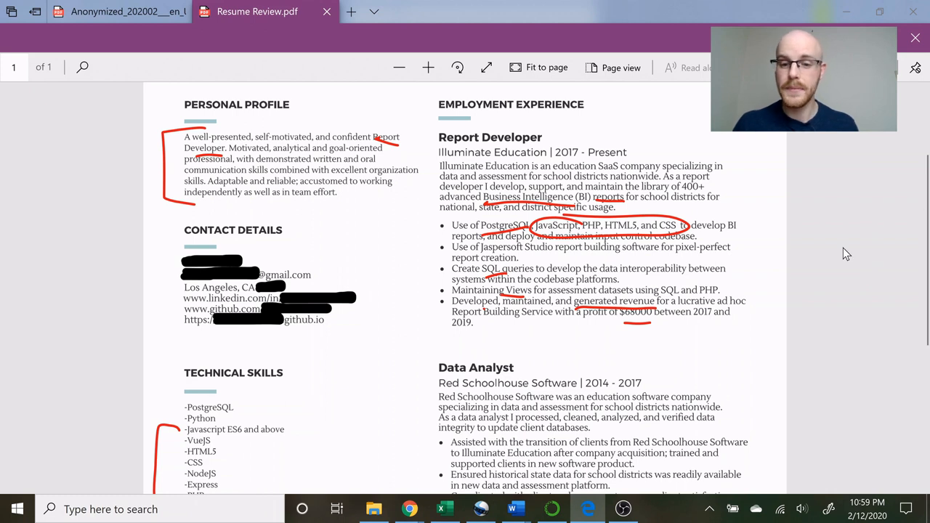
scroll(down, 3)
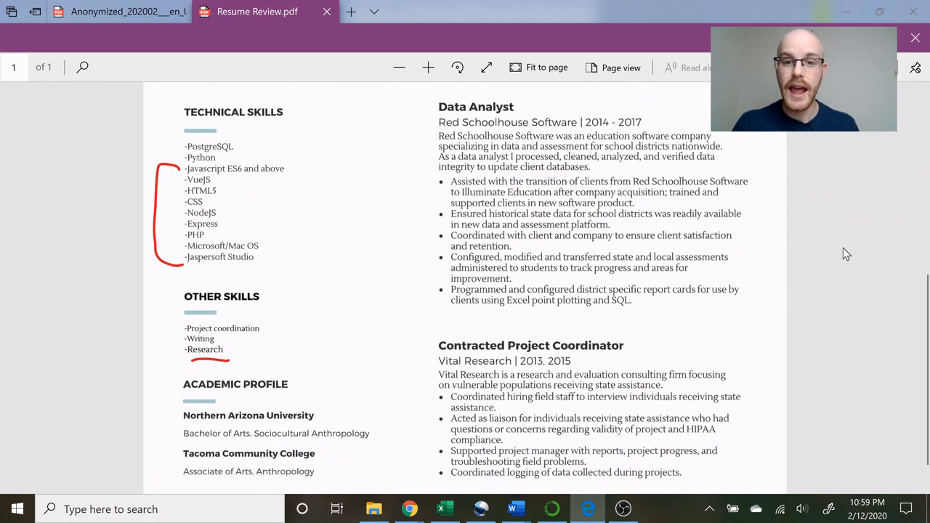
scroll(up, 3)
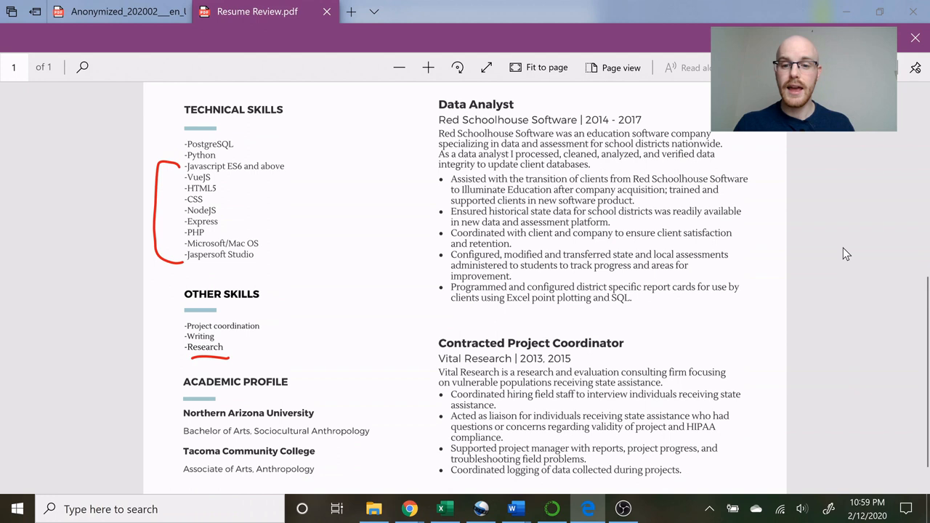
scroll(up, 3)
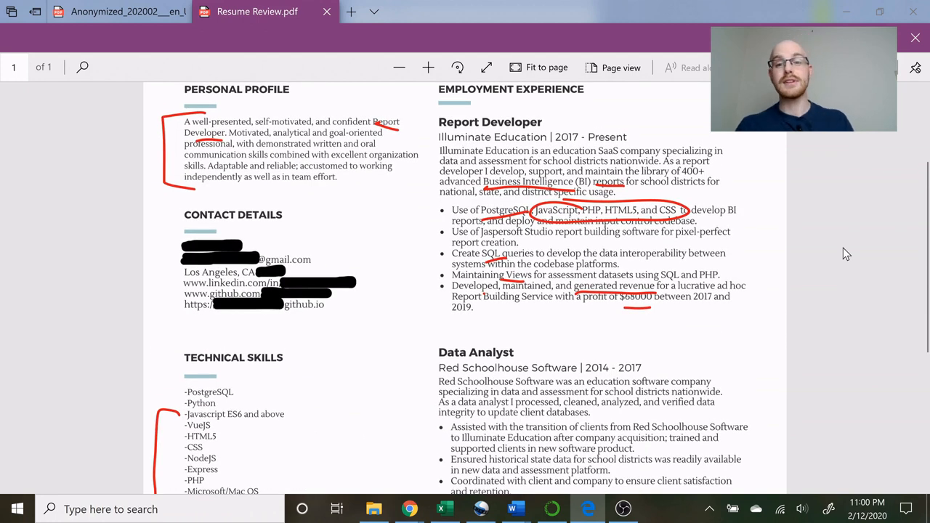
scroll(down, 3)
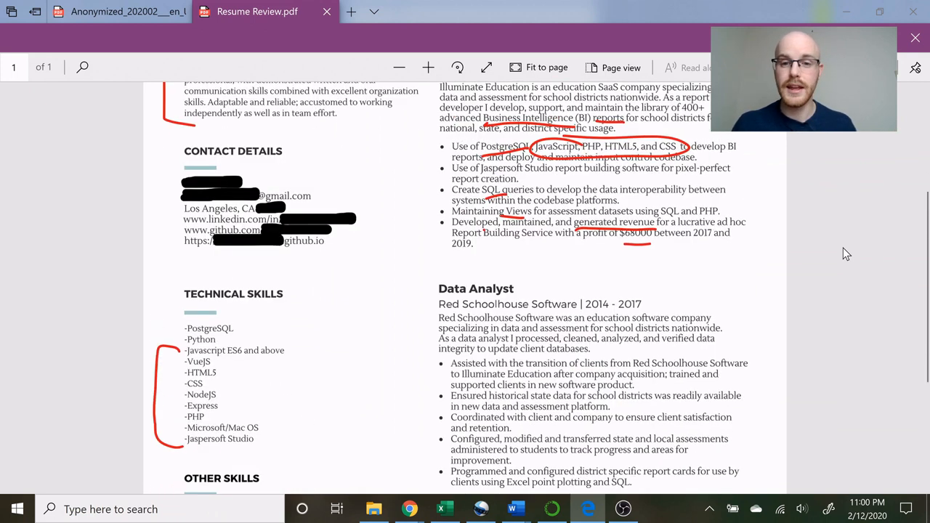
scroll(down, 3)
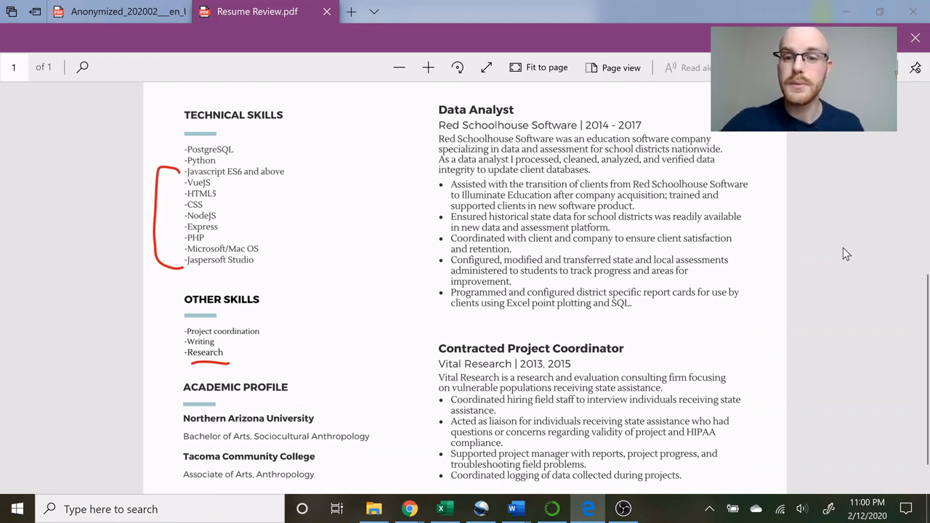
scroll(up, 3)
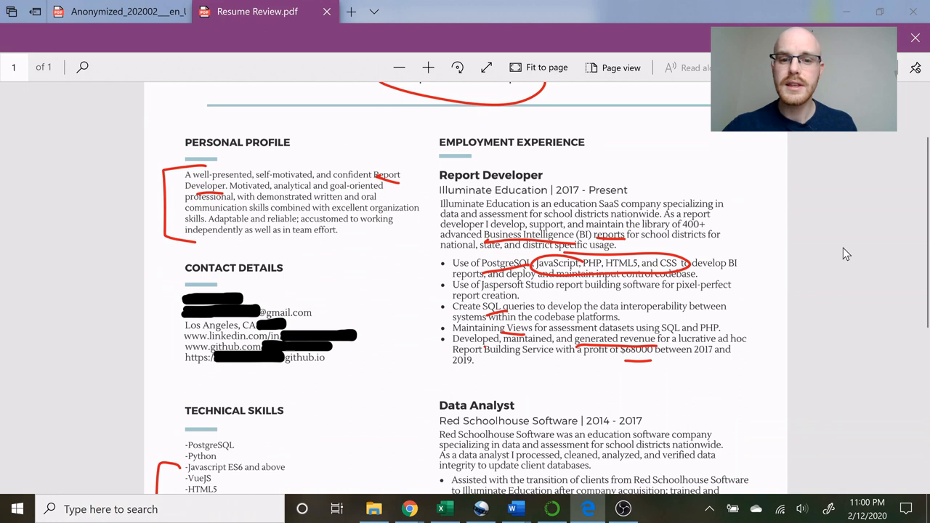
scroll(down, 3)
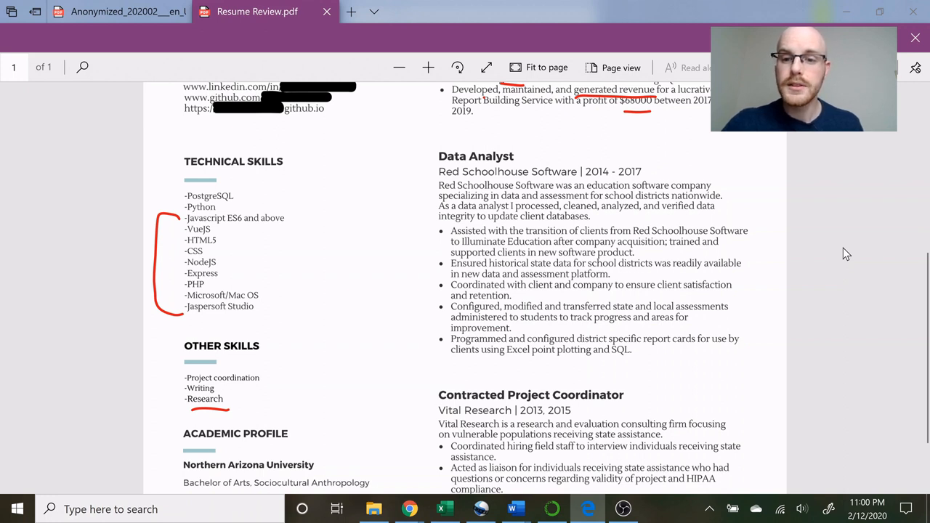
Underline 'cleaned, analyzed' and 'update client databases' in the Data Analyst paragraph.
drag(558, 209, 629, 211)
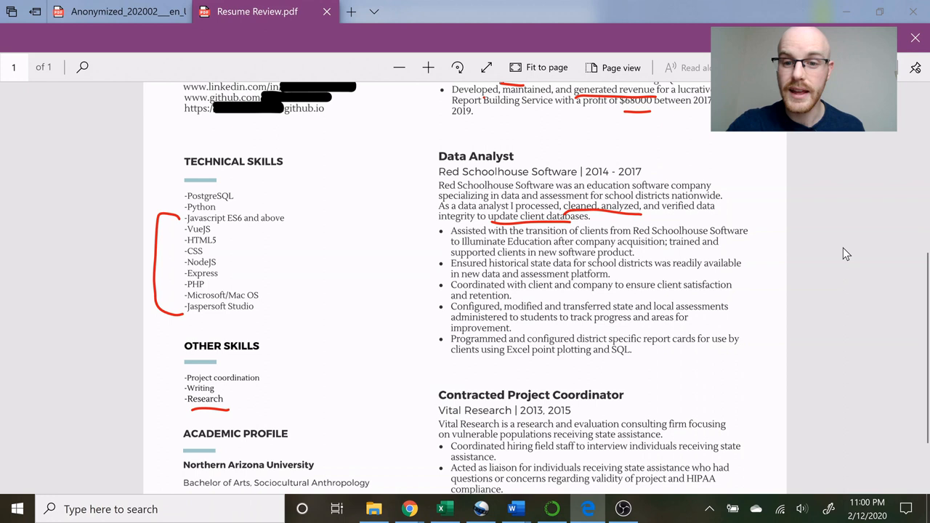
scroll(down, 3)
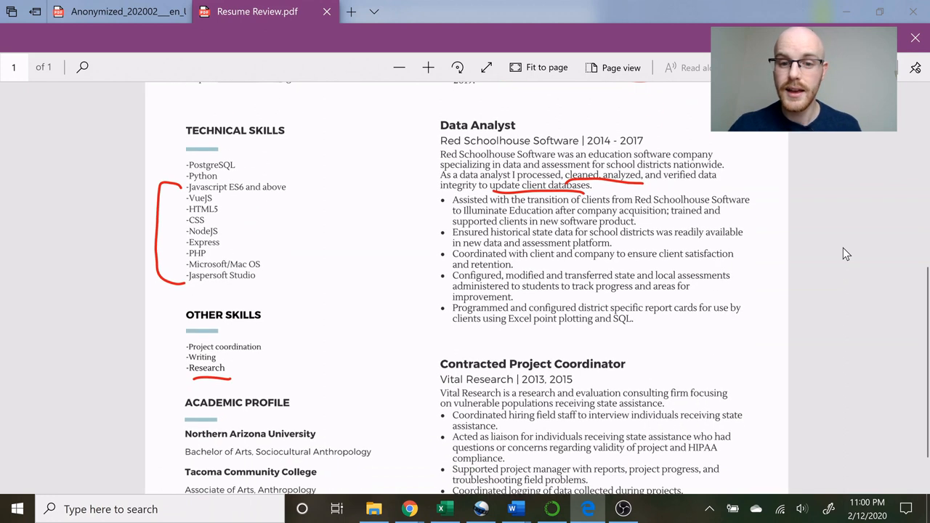
scroll(up, 3)
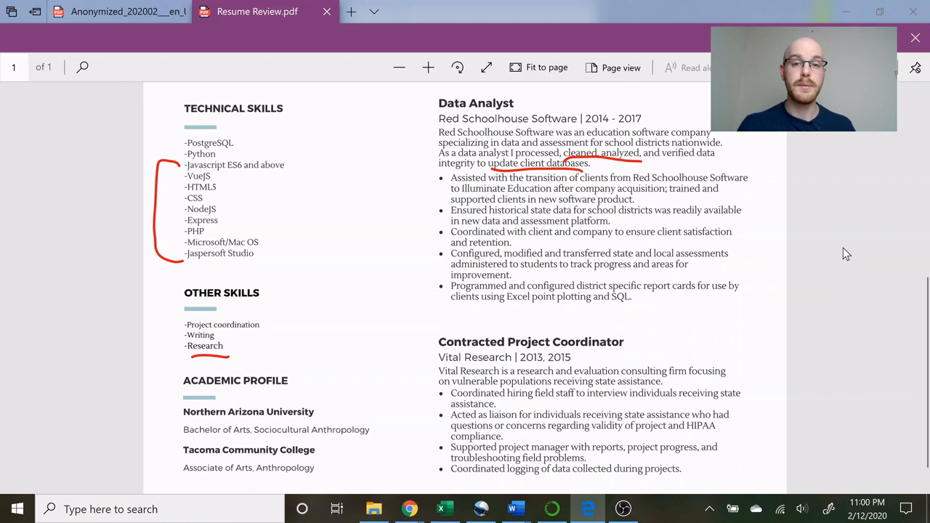
Scroll the PDF to view the entire marked-up resume page.
scroll(down, 3)
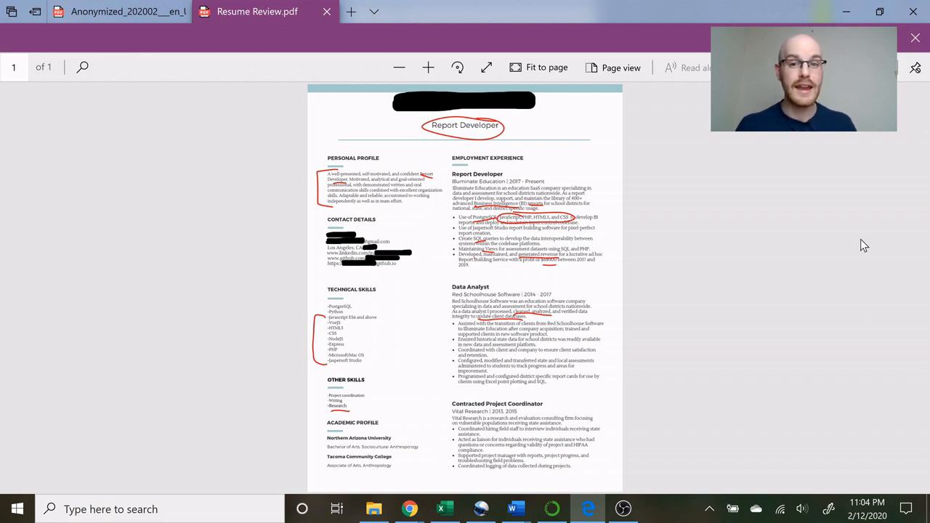
Switch to the Anonymized John Doe BI Analyst resume tab.
click(120, 12)
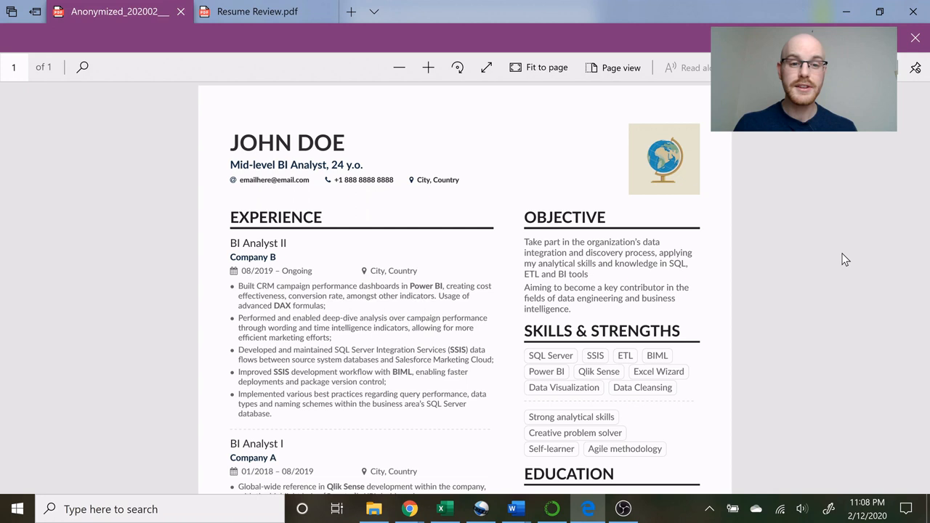
mouse_move(499, 162)
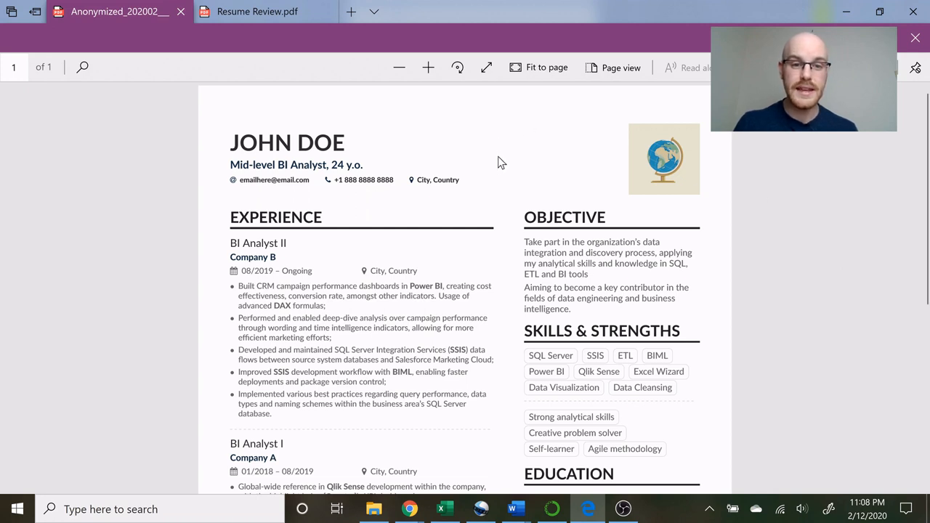
mouse_move(423, 210)
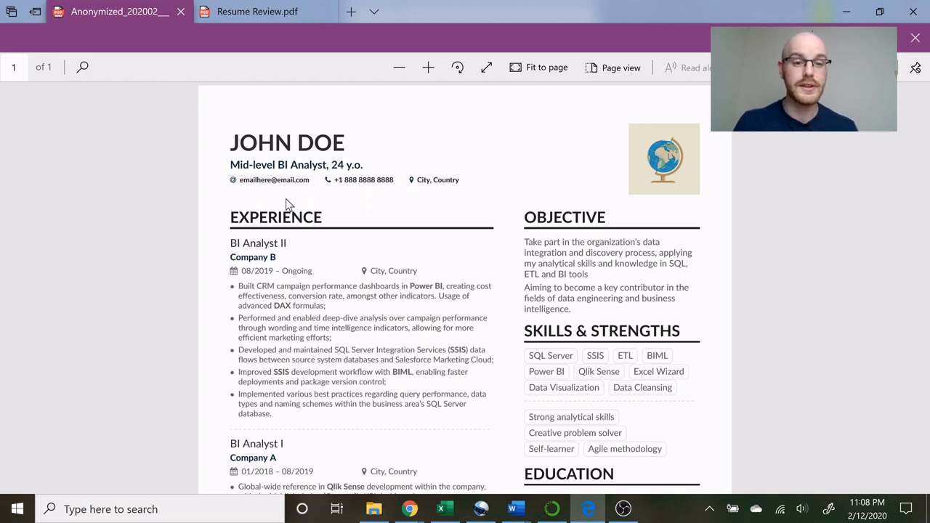
mouse_move(499, 229)
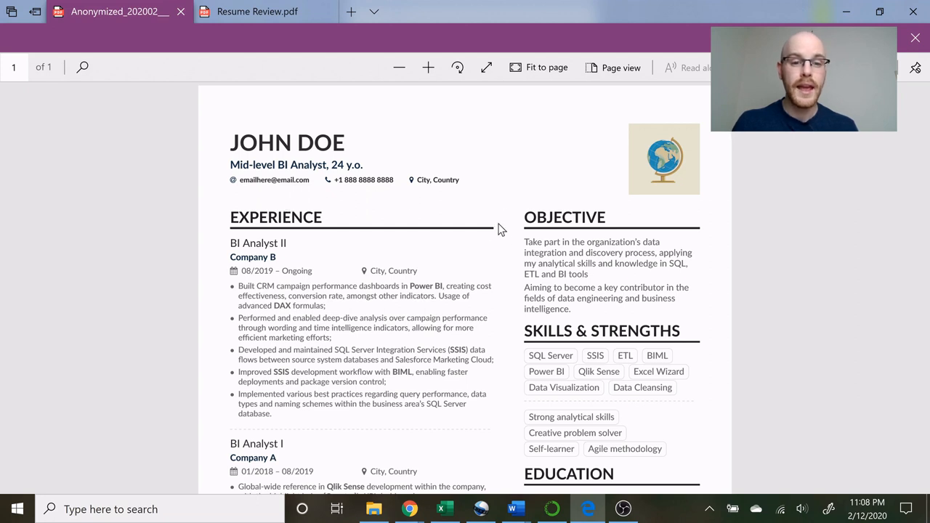
scroll(down, 3)
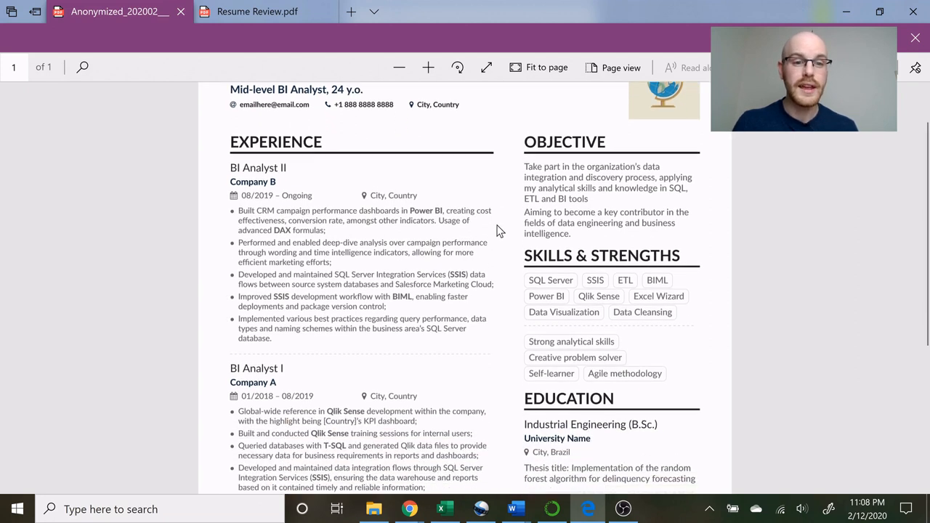
scroll(down, 3)
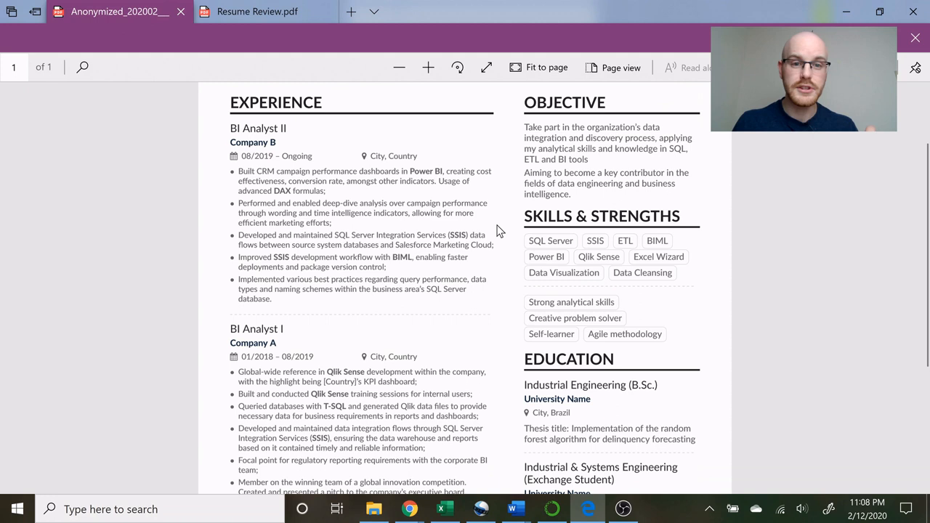
scroll(down, 3)
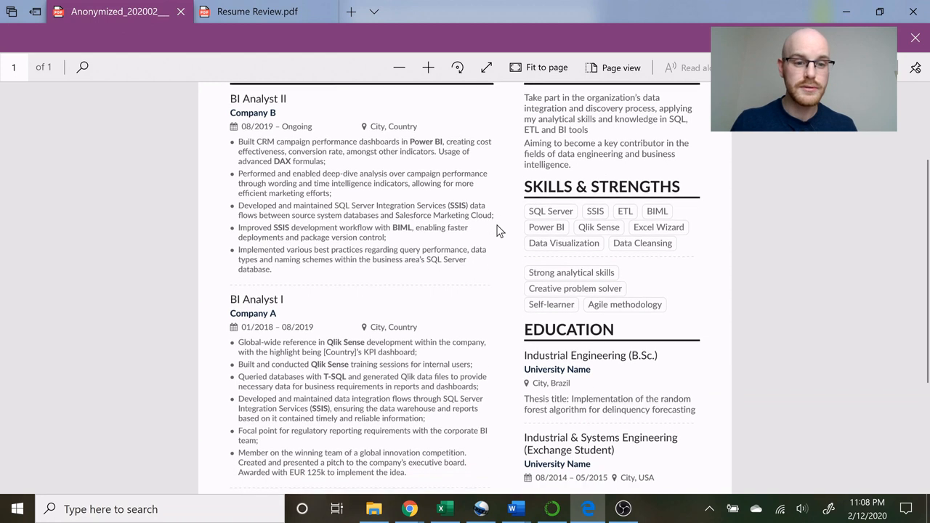
scroll(down, 3)
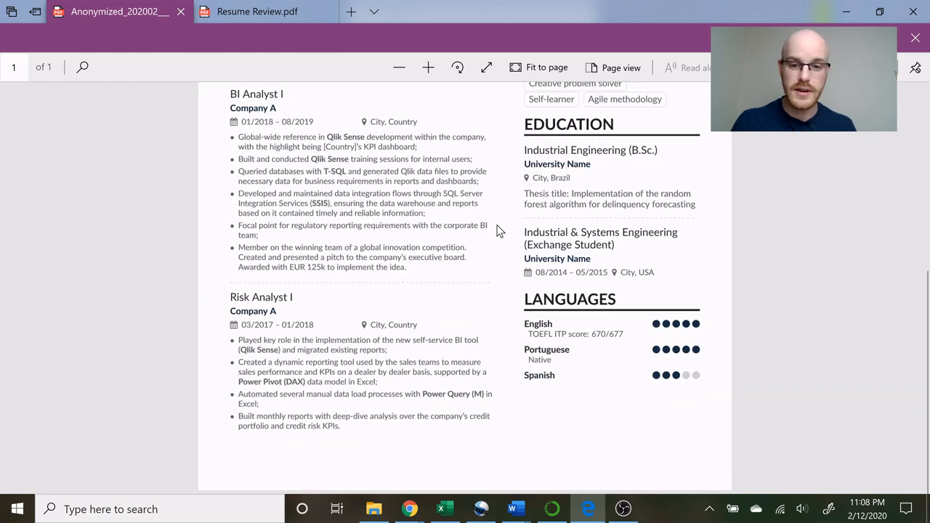
scroll(up, 3)
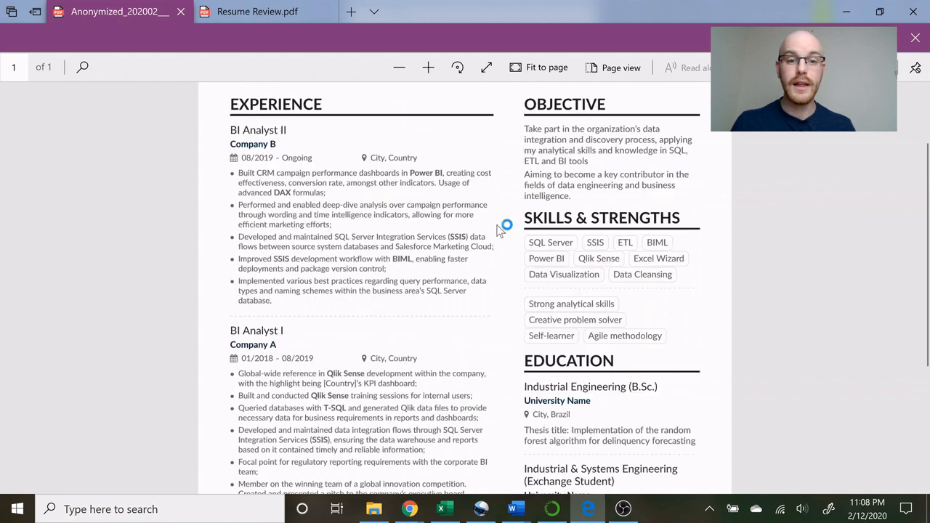
mouse_move(715, 233)
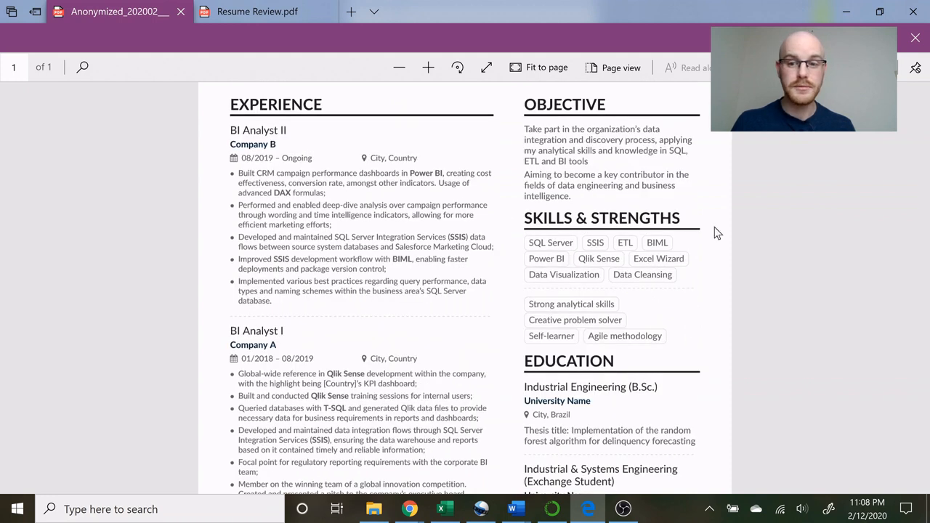
scroll(down, 3)
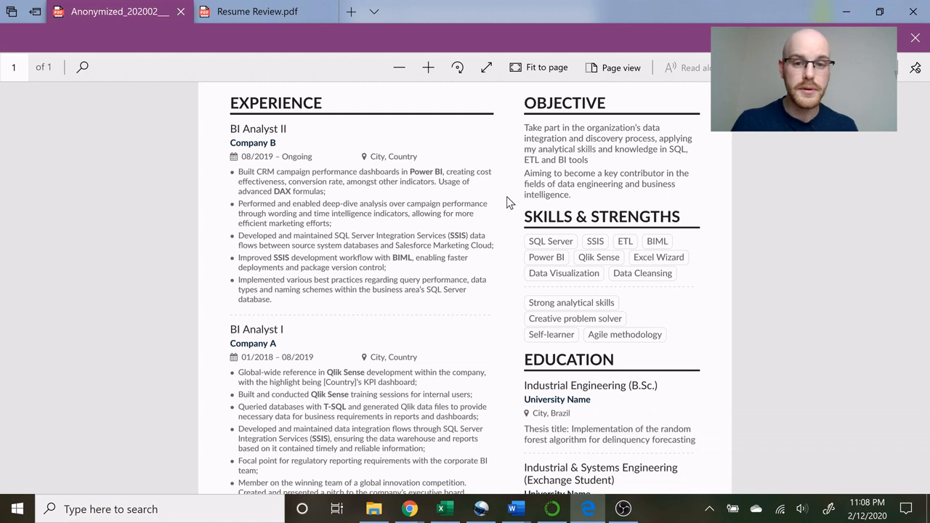
mouse_move(511, 191)
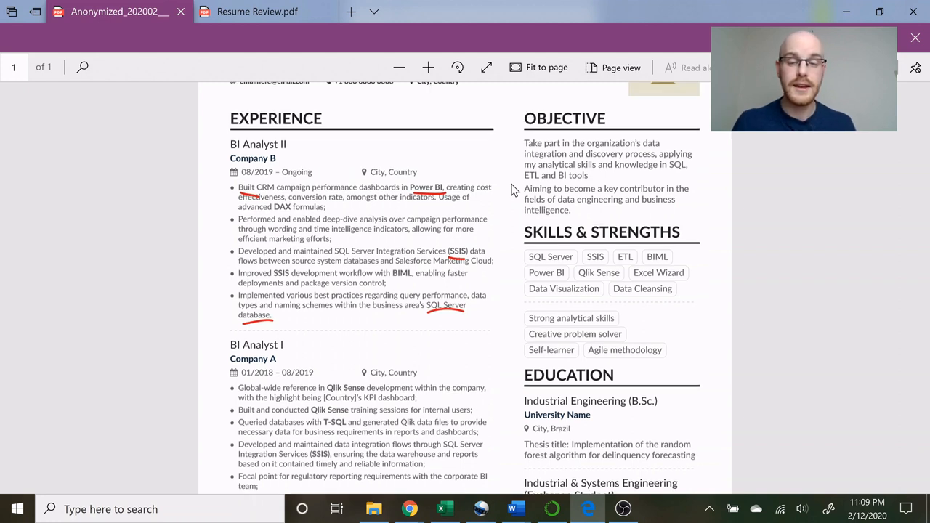
Underline Power BI, SSIS and SQL Server database in red, then scroll down.
scroll(down, 3)
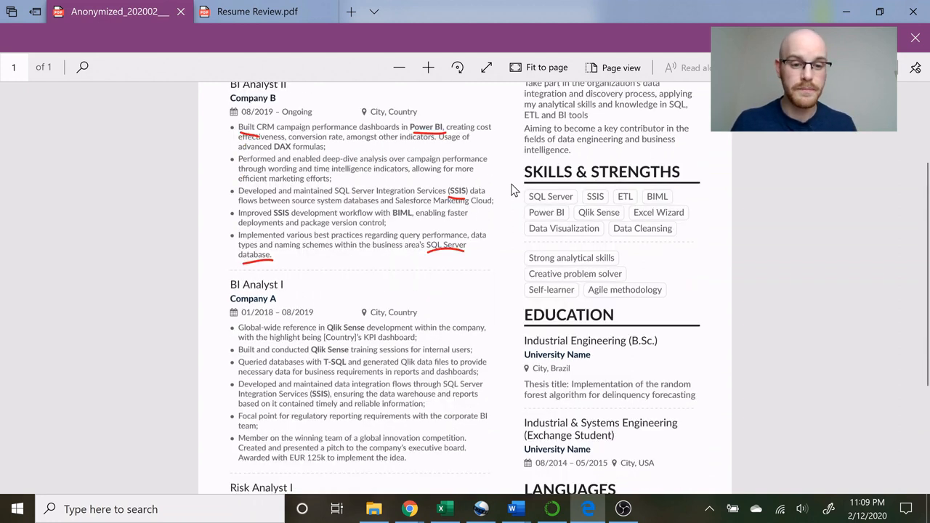
scroll(down, 3)
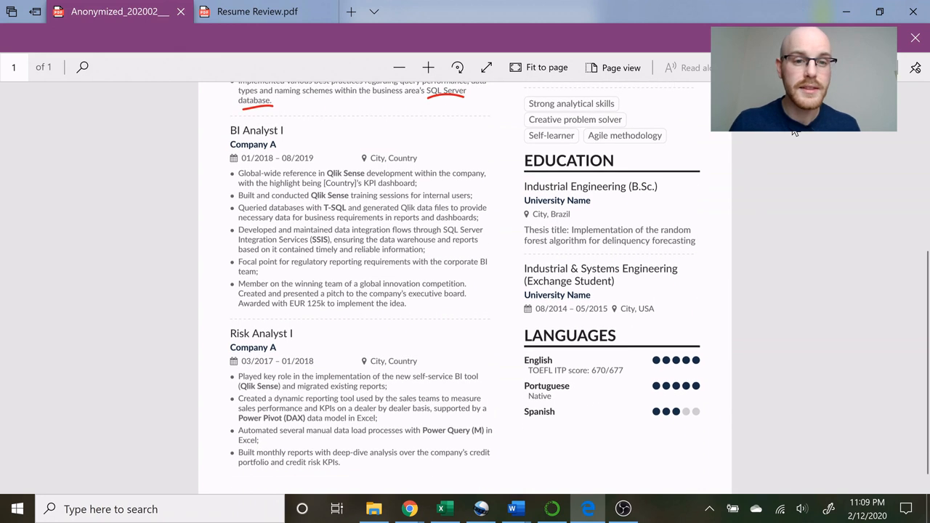
scroll(down, 3)
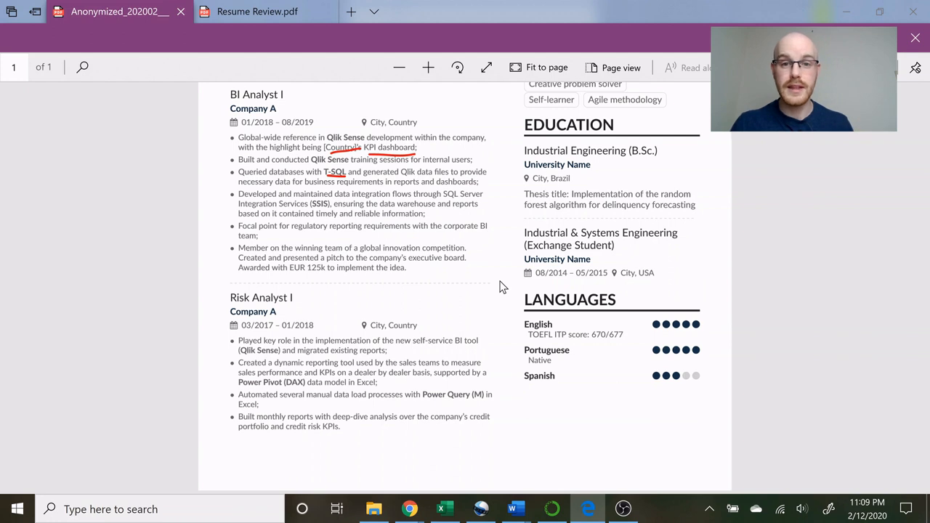
mouse_move(509, 215)
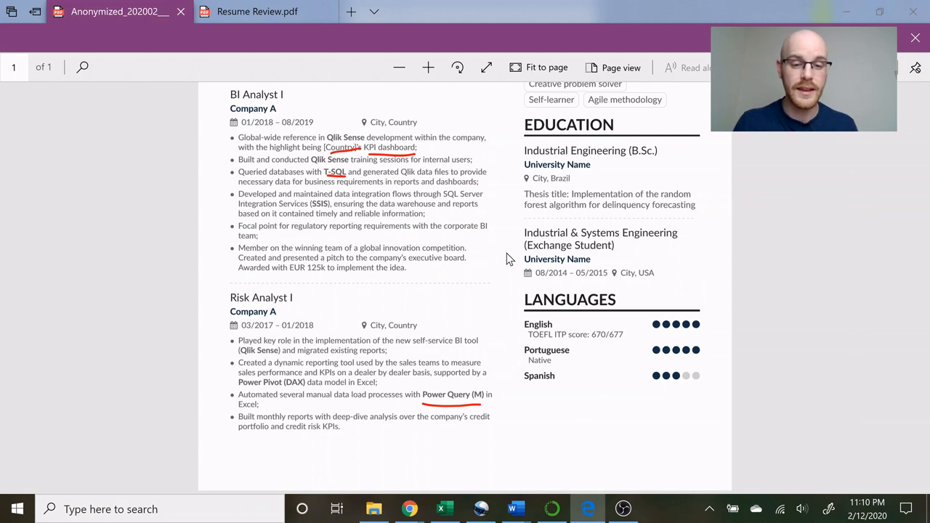
Underline KPI dashboard, T-SQL and Power Query (M) in red ink.
scroll(up, 3)
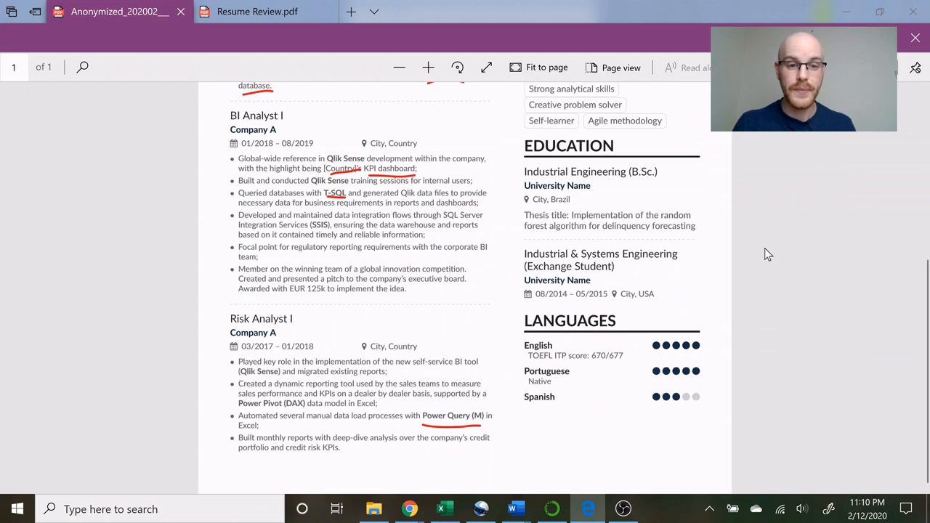
Scroll to the Objective section and draw a red bracket beside its paragraphs.
scroll(up, 3)
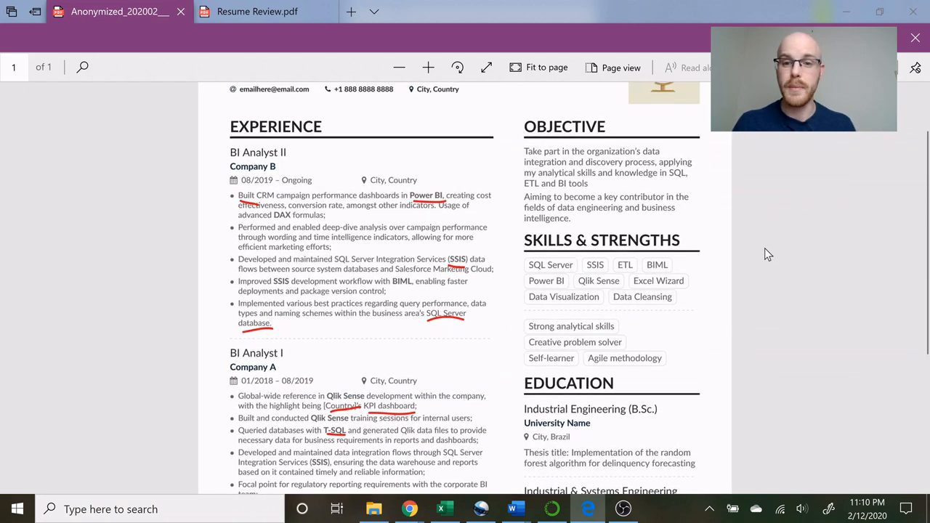
scroll(up, 3)
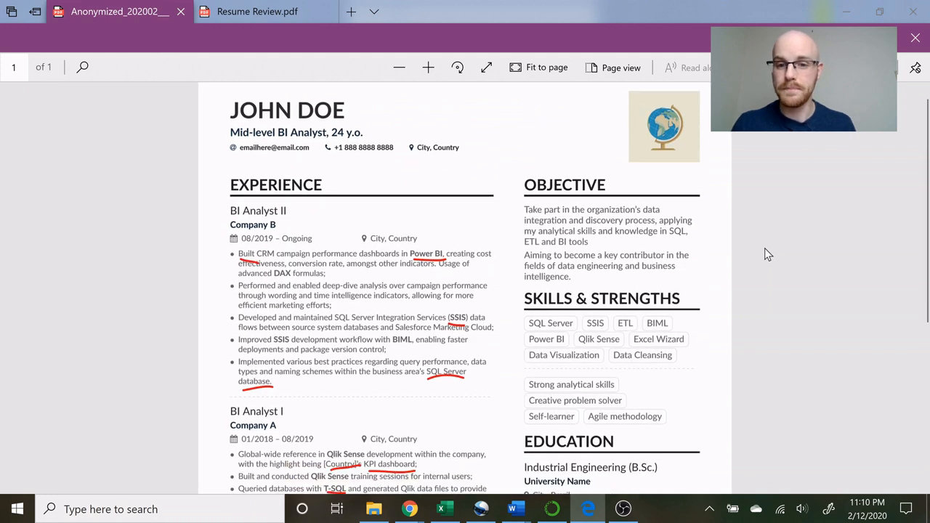
scroll(down, 3)
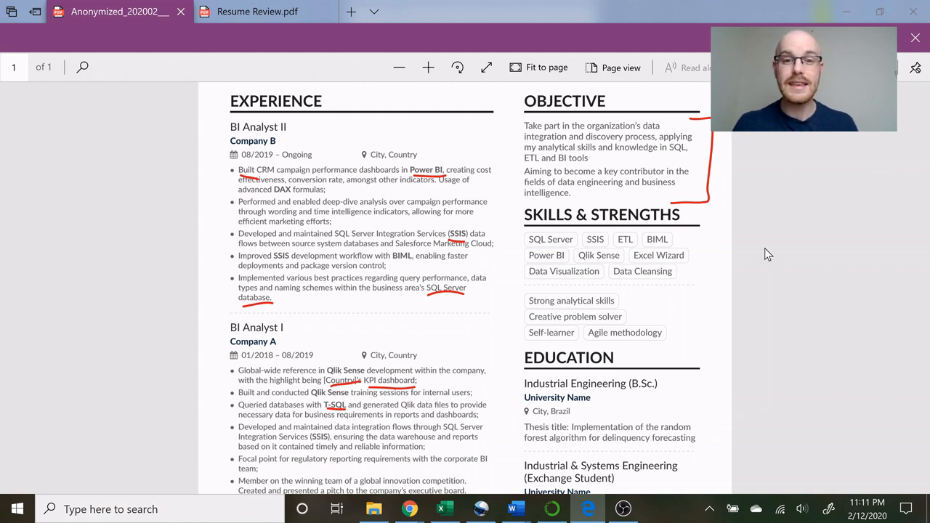
scroll(down, 3)
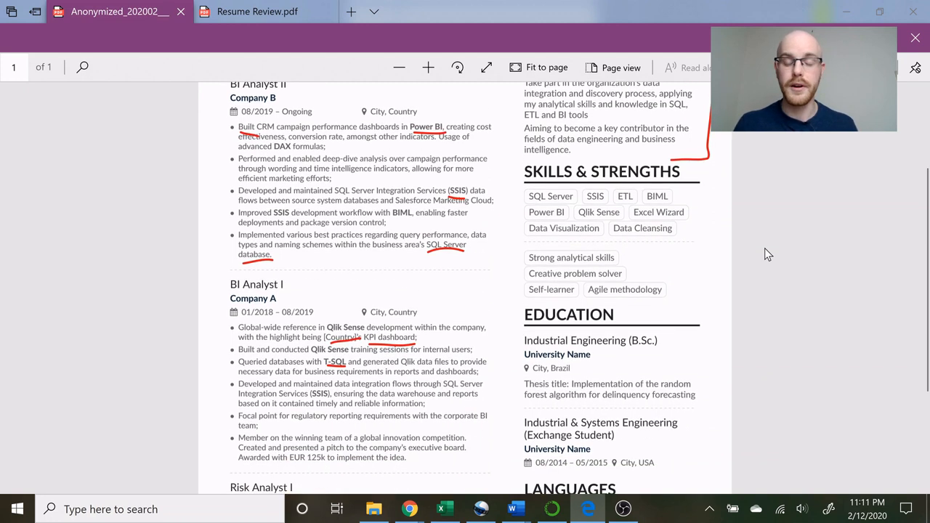
scroll(down, 3)
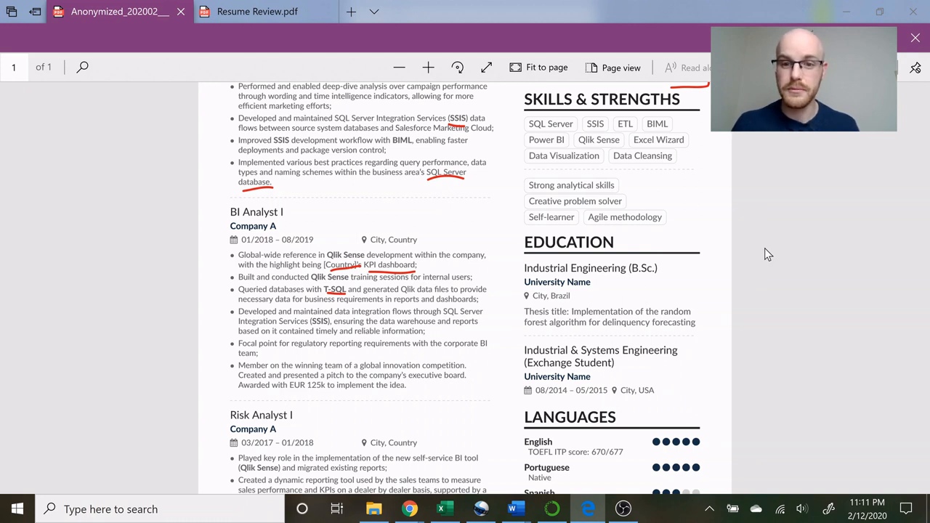
mouse_move(824, 224)
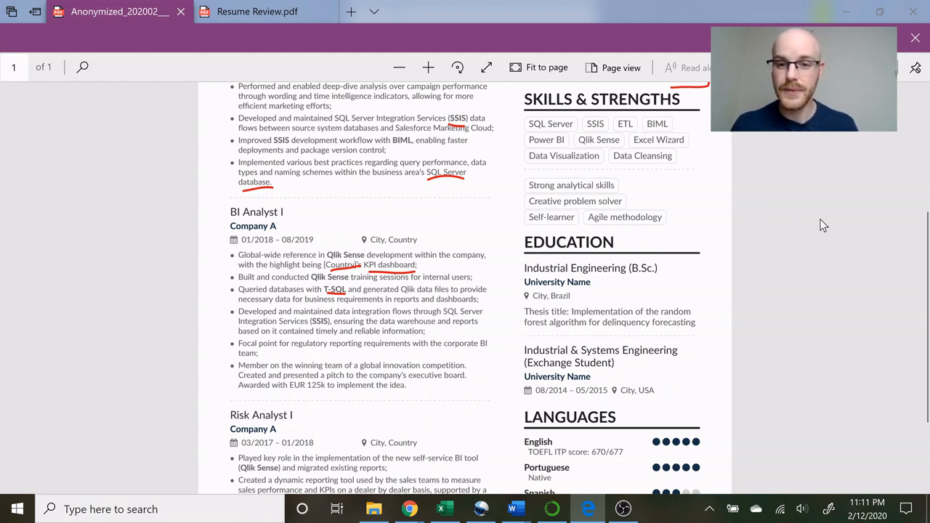
mouse_move(715, 218)
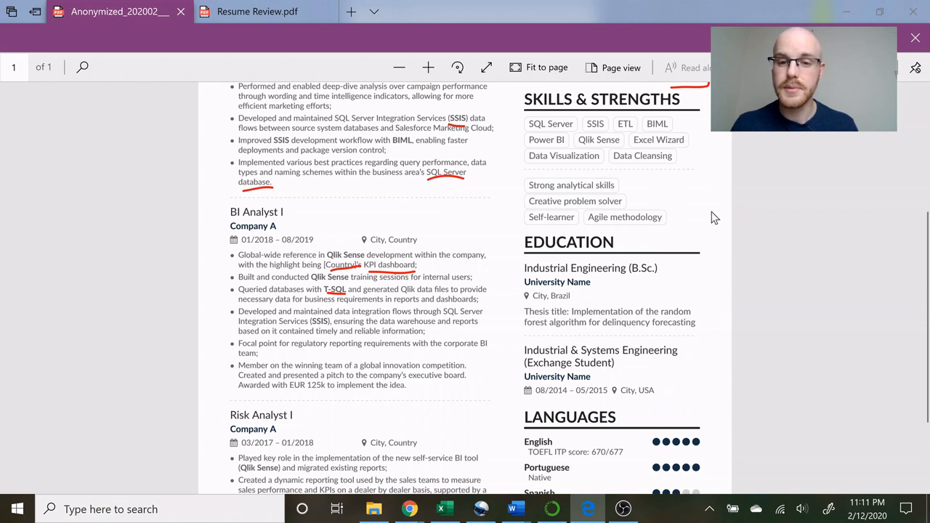
mouse_move(758, 221)
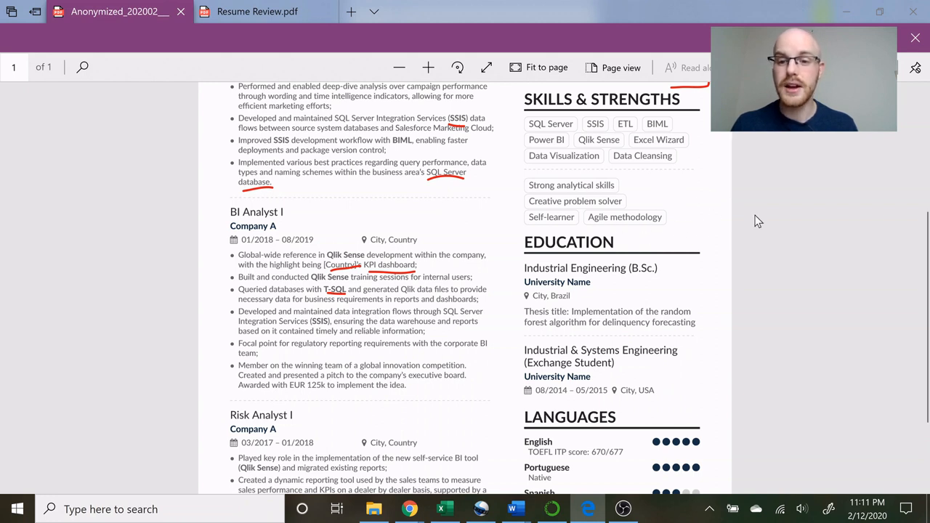
mouse_move(815, 267)
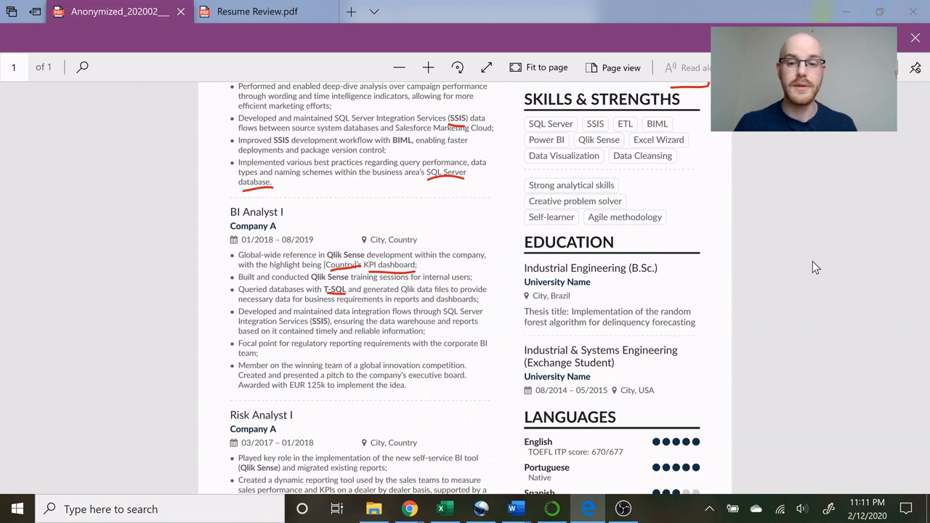
scroll(down, 3)
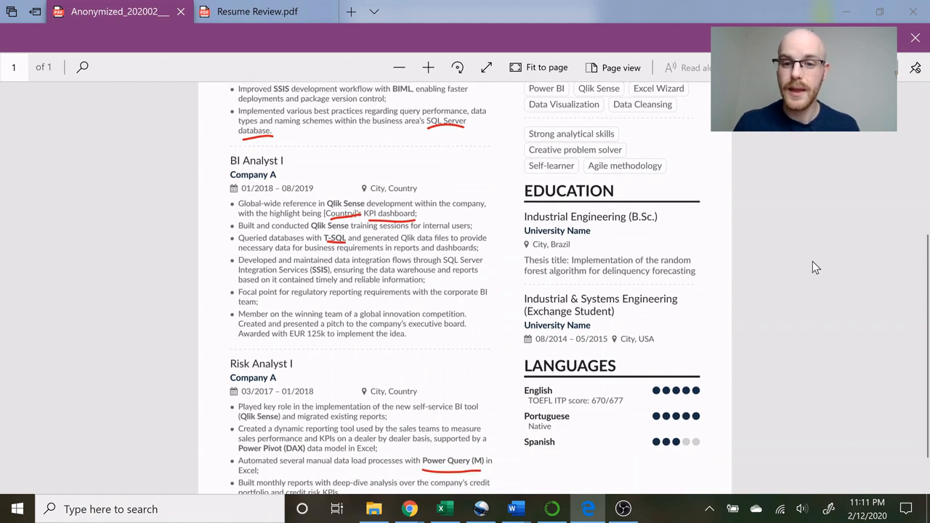
scroll(down, 3)
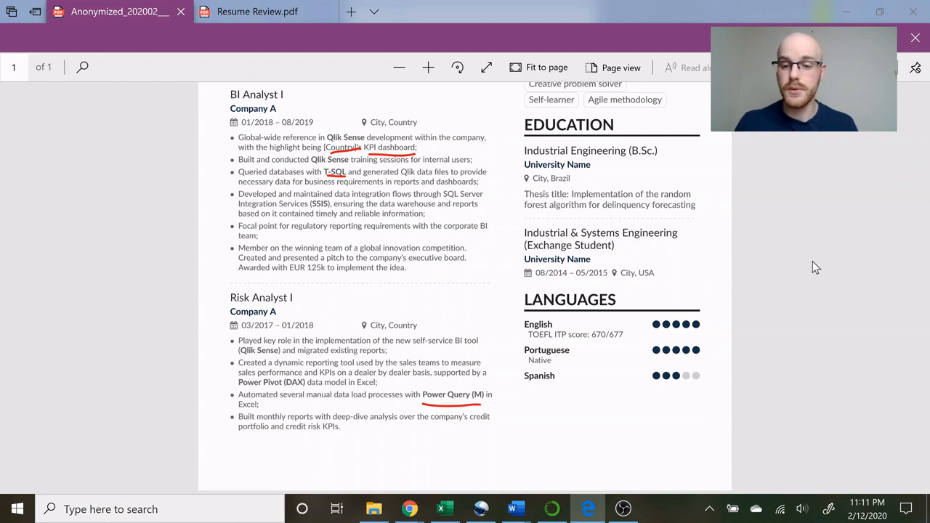
mouse_move(890, 258)
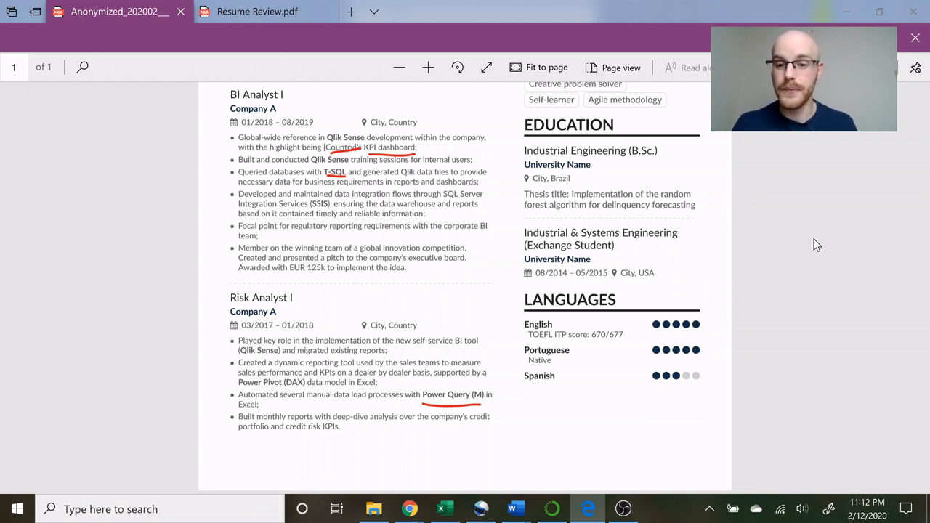
mouse_move(582, 323)
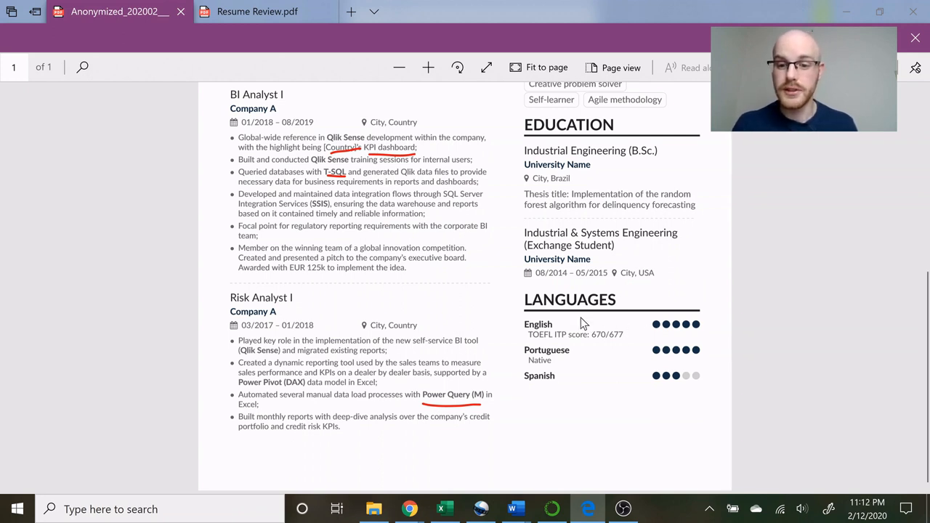
mouse_move(719, 281)
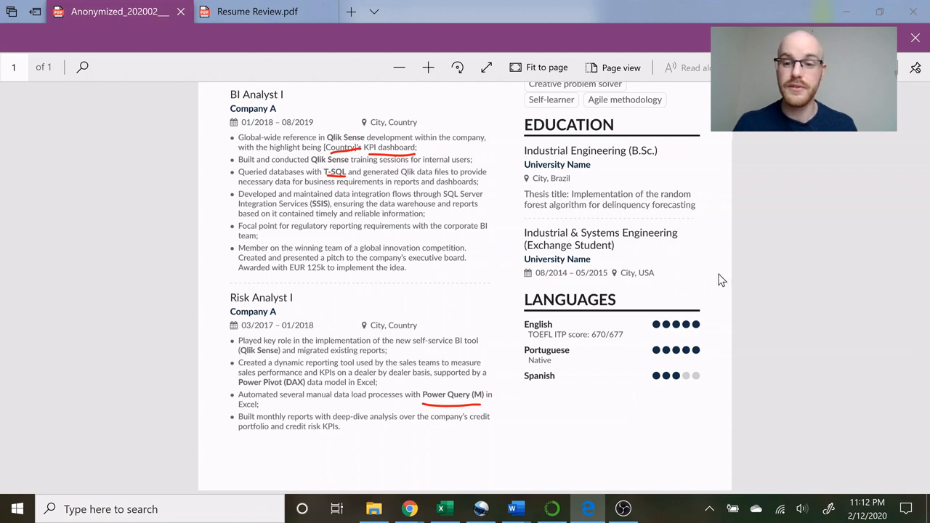
mouse_move(725, 371)
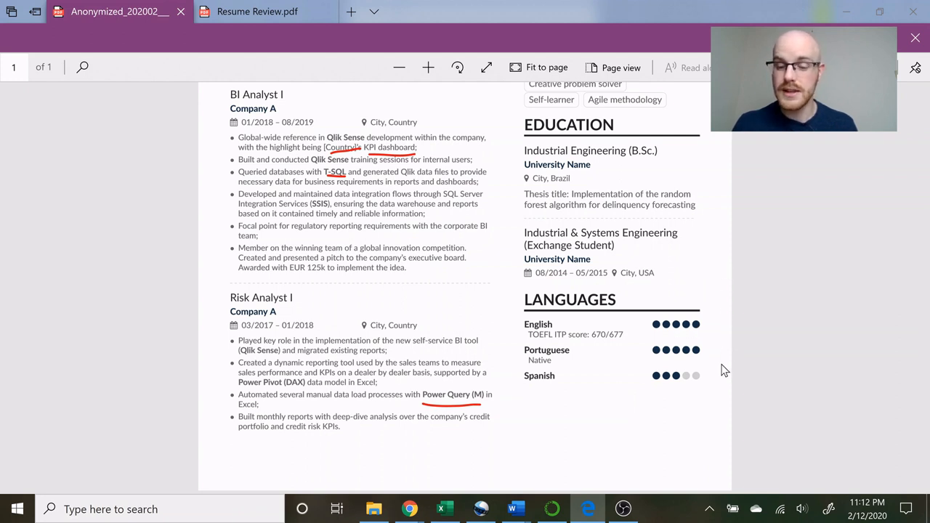
mouse_move(722, 325)
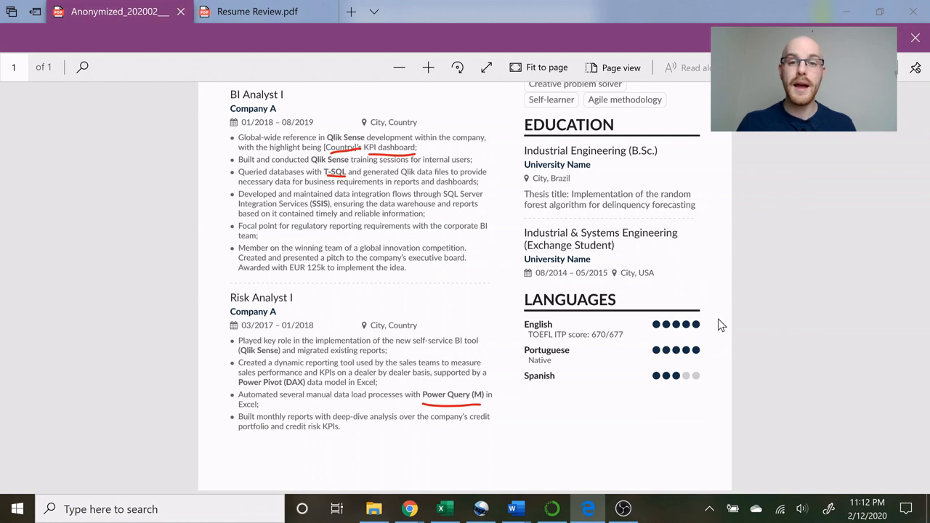
mouse_move(719, 269)
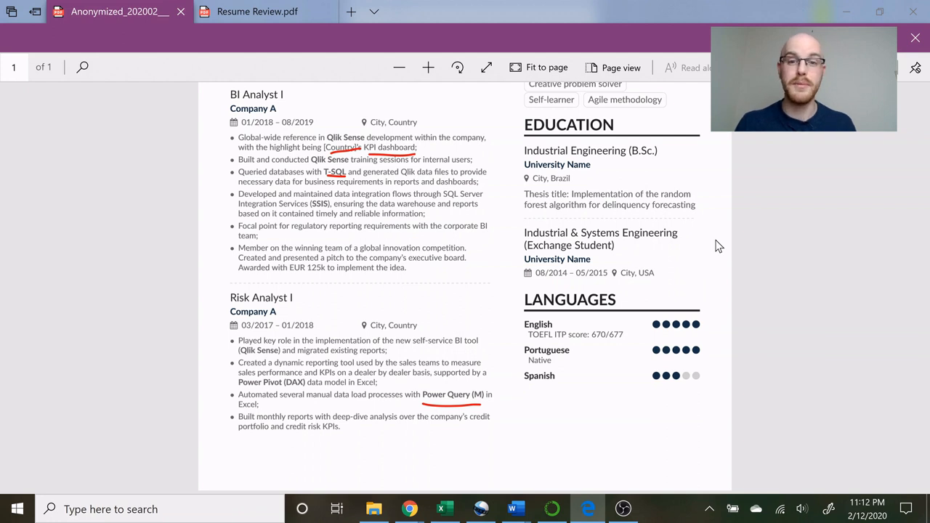
Scroll to the top and fit the whole John Doe resume page in the window.
scroll(up, 3)
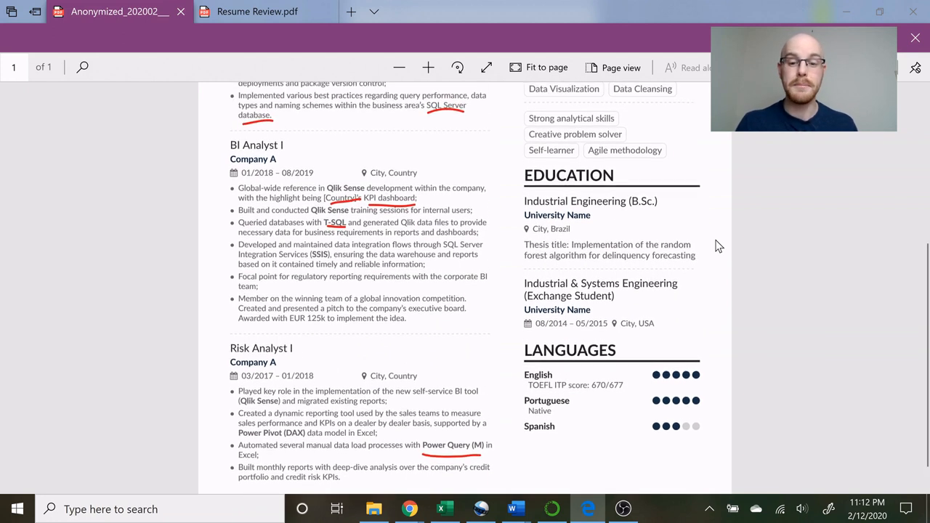
scroll(up, 3)
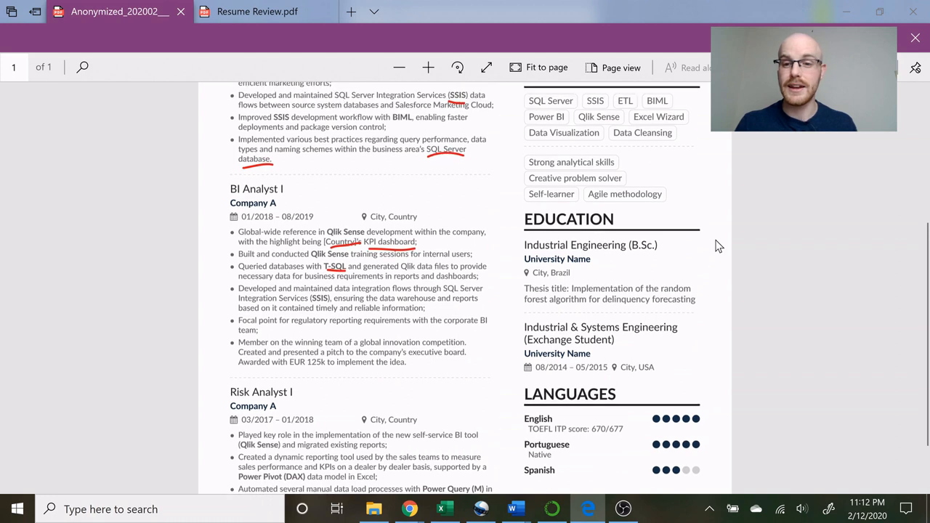
click(546, 67)
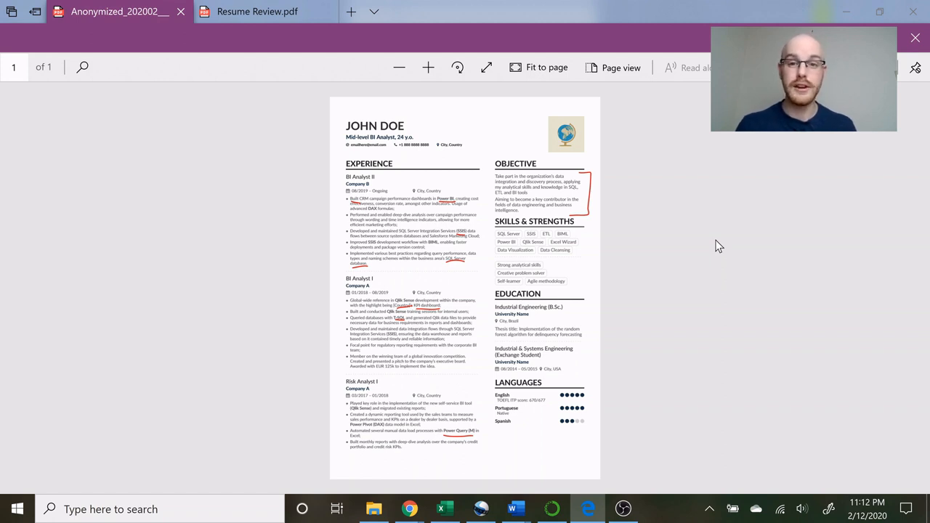
mouse_move(784, 283)
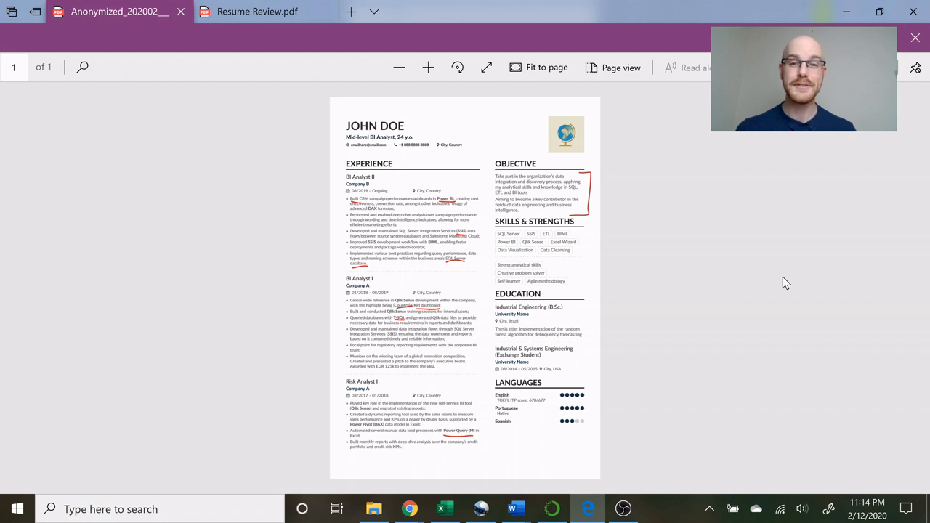